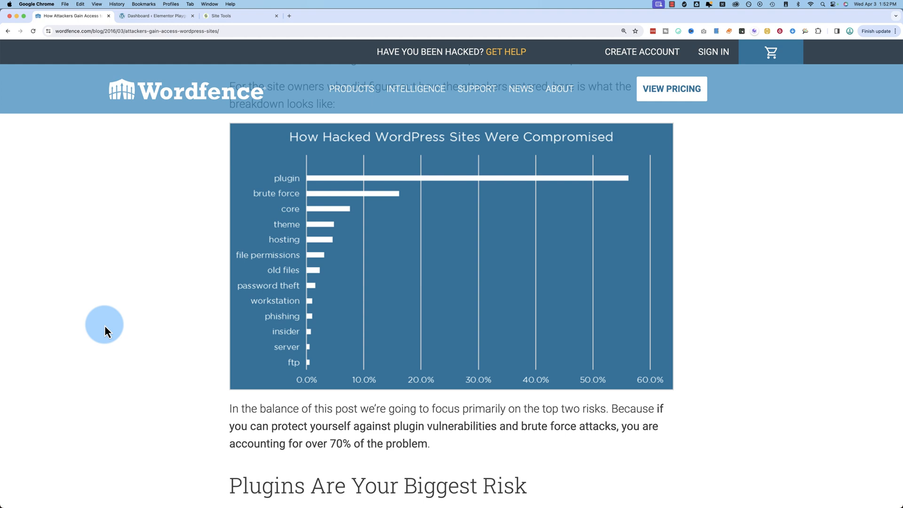
mouse_move(258, 203)
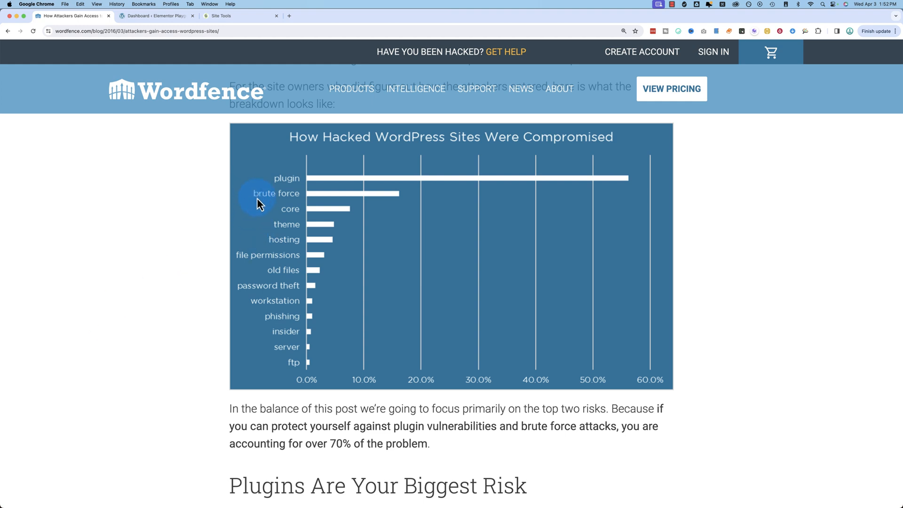
mouse_move(380, 198)
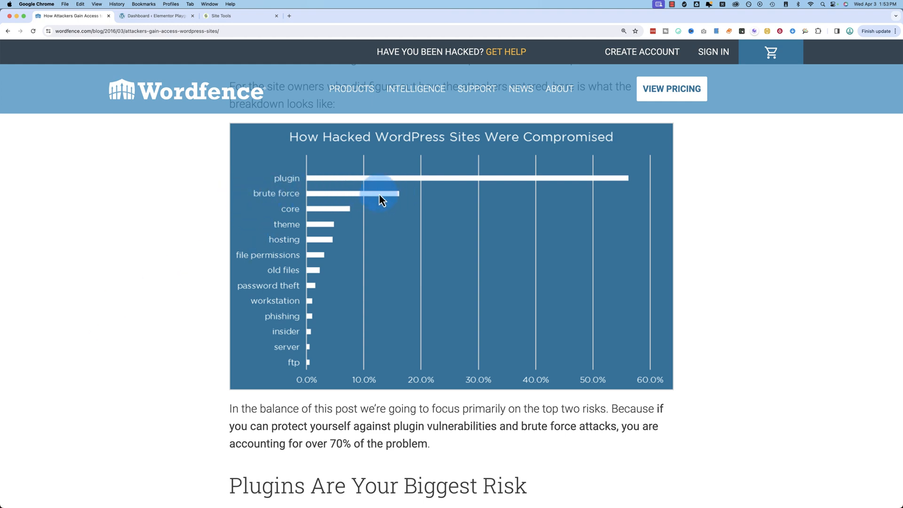
mouse_move(380, 201)
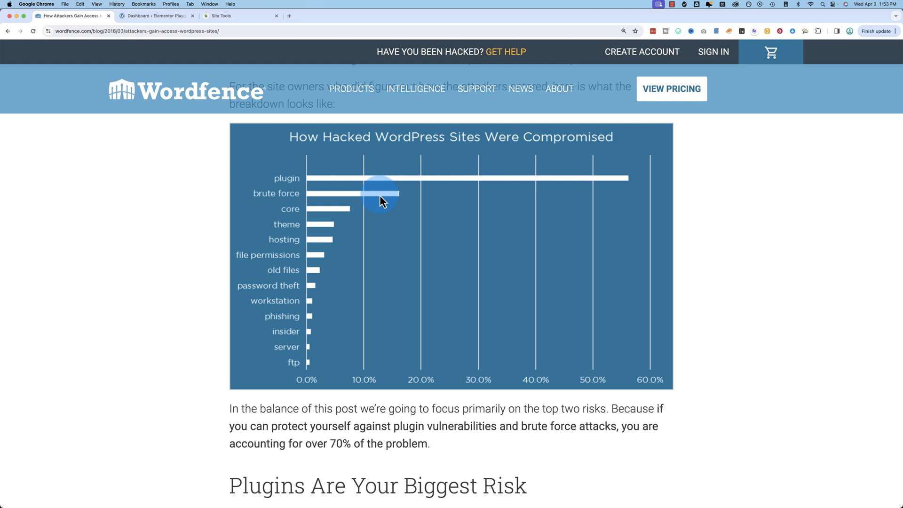
mouse_move(382, 198)
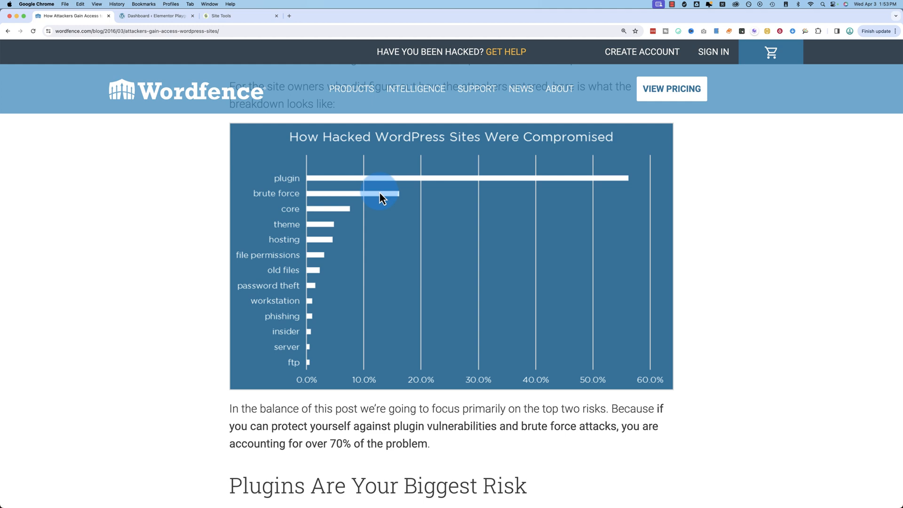
mouse_move(357, 209)
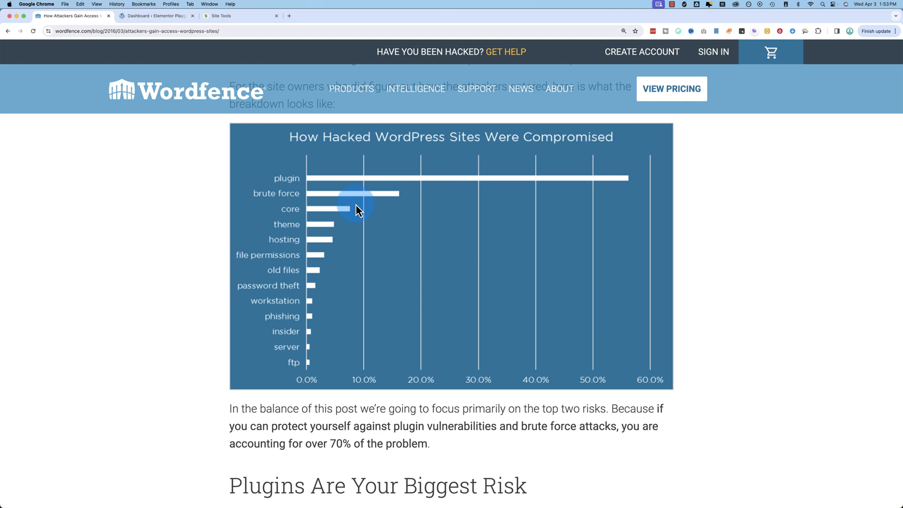
mouse_move(137, 228)
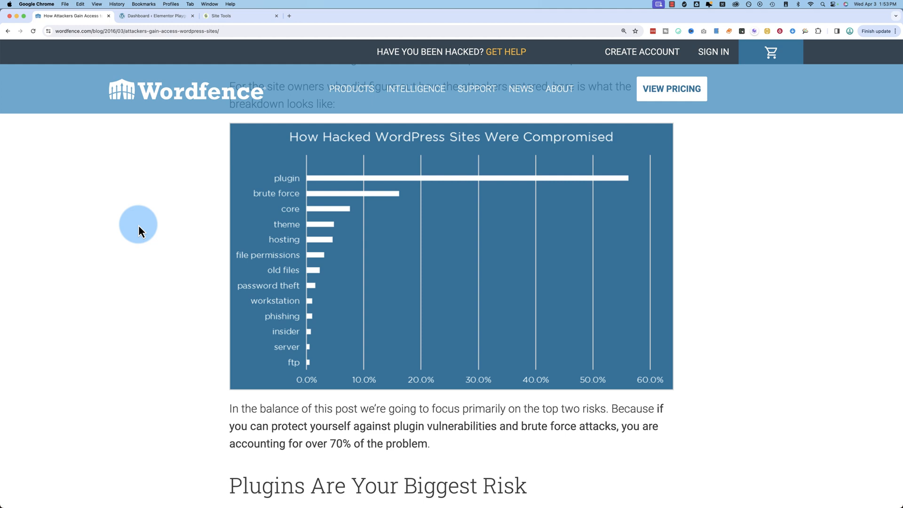
mouse_move(160, 16)
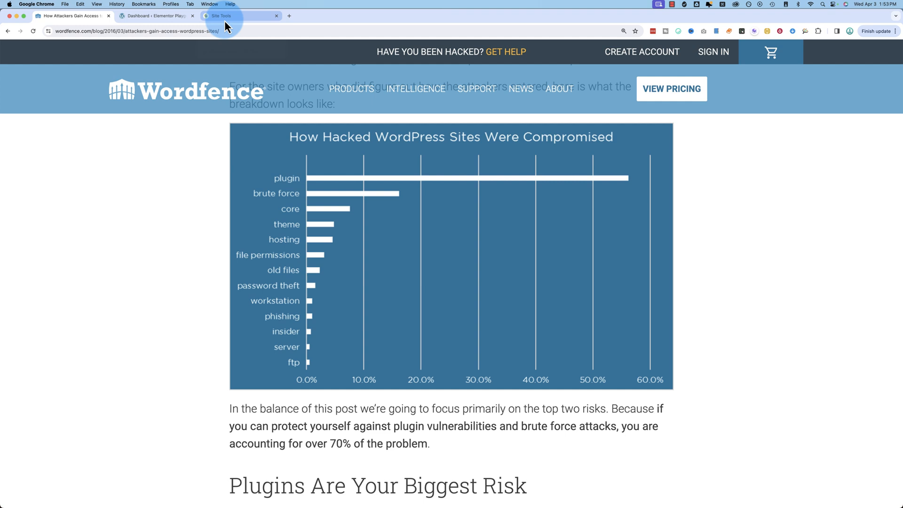
Switch to the SiteGround Site Tools tab for the site
left_click(236, 15)
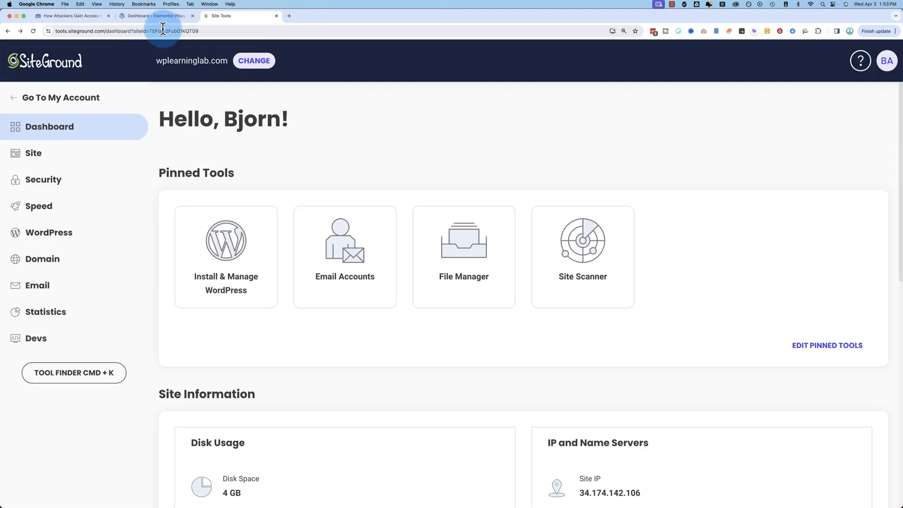
mouse_move(32, 153)
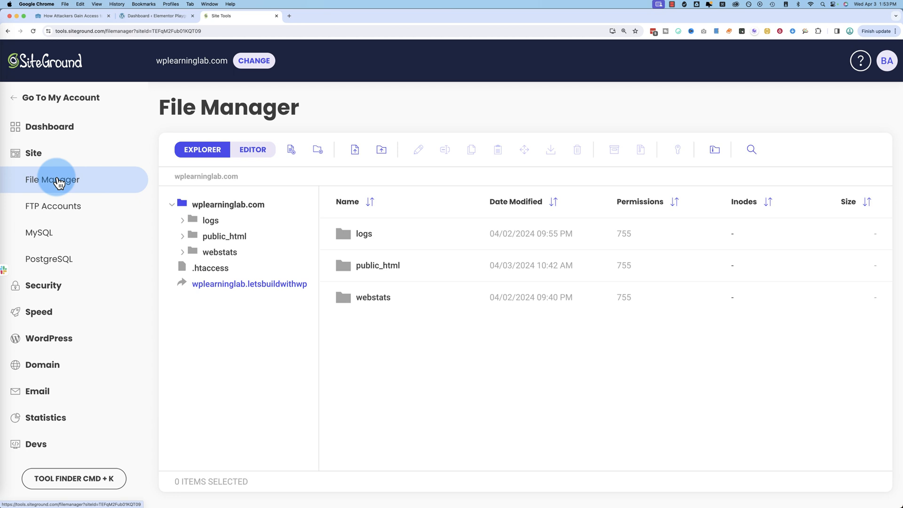
mouse_move(313, 230)
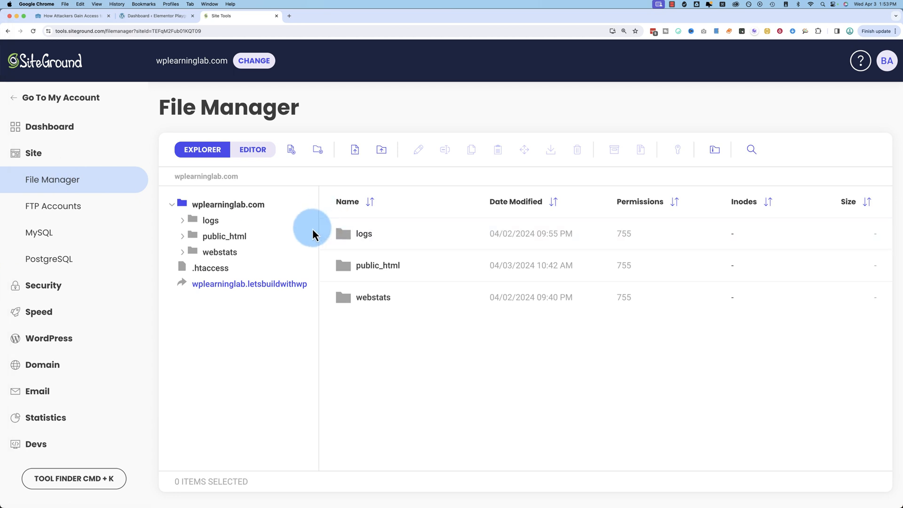
mouse_move(96, 236)
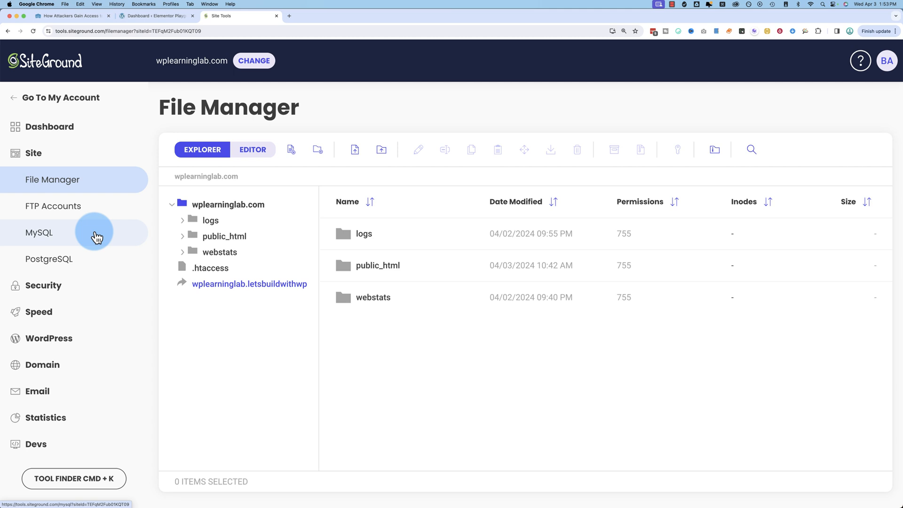
mouse_move(280, 346)
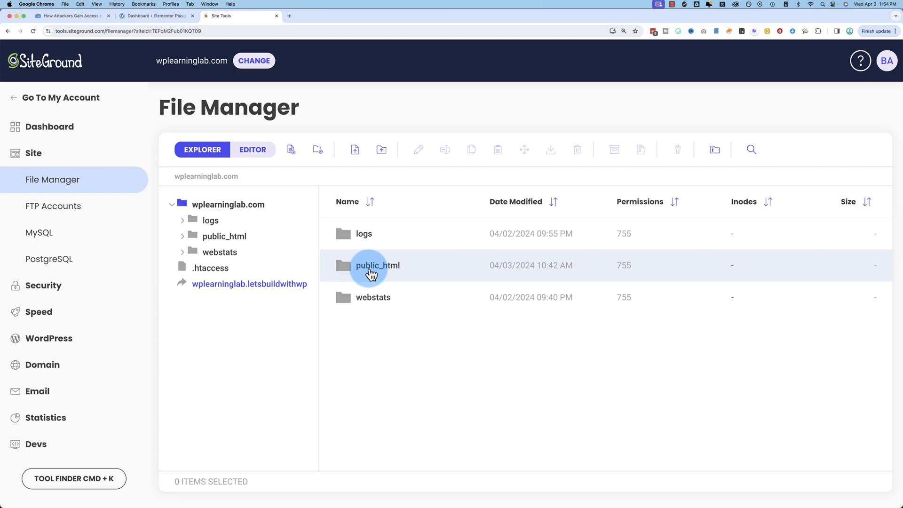
Open public_html in File Manager and scroll its file list down to xmlrpc.php
double_click(377, 265)
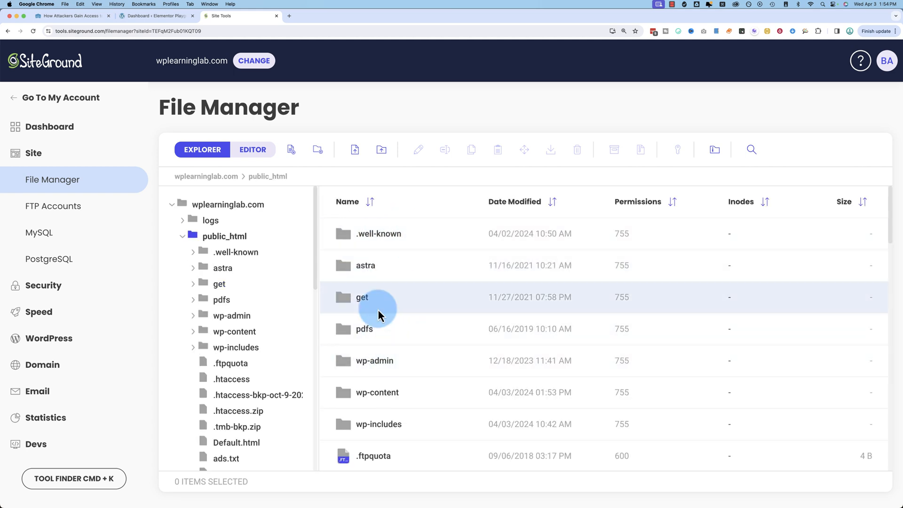
mouse_move(374, 328)
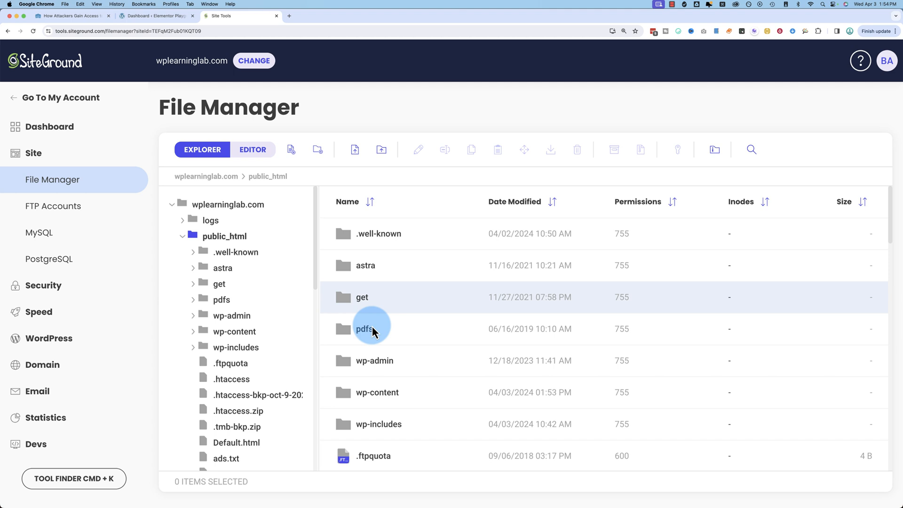
scroll("down", 3)
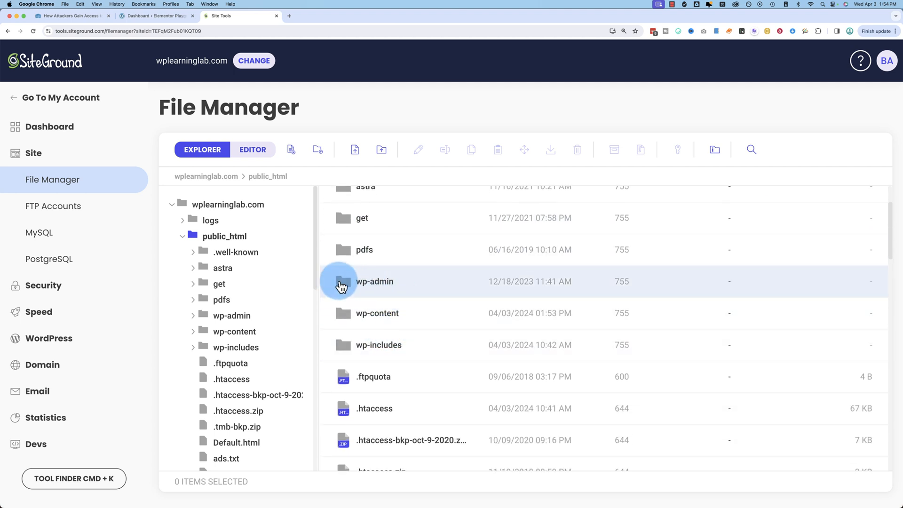
mouse_move(365, 318)
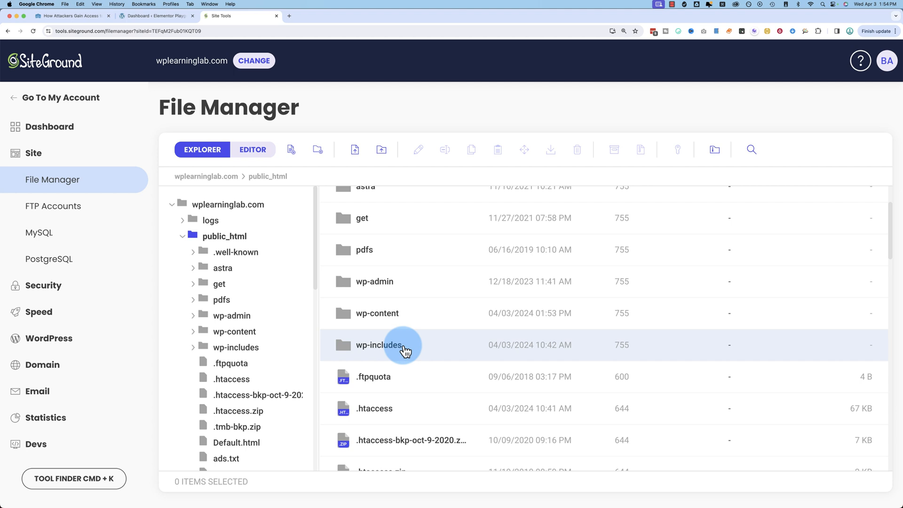
mouse_move(411, 313)
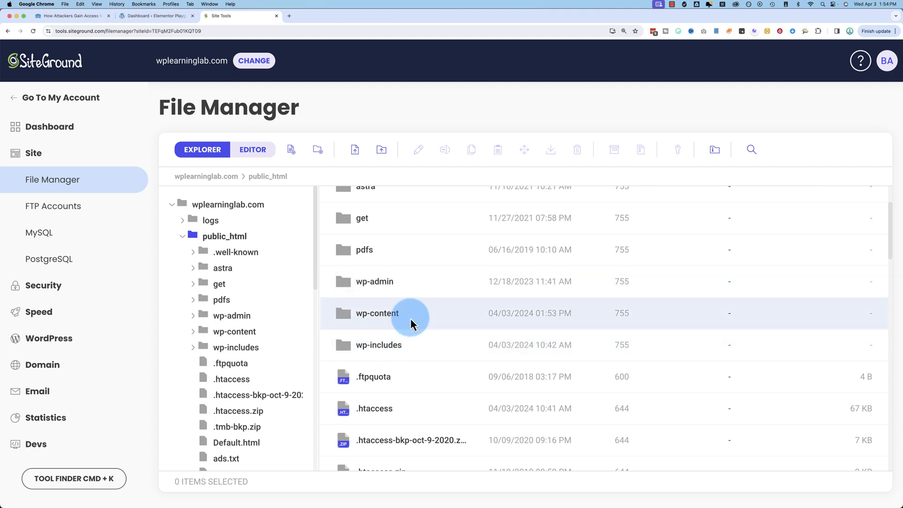
scroll("down", 3)
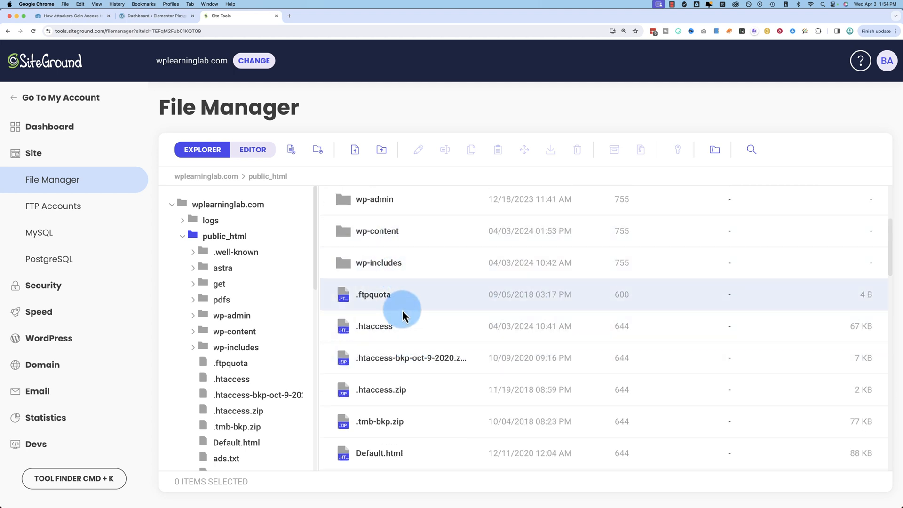
scroll("down", 3)
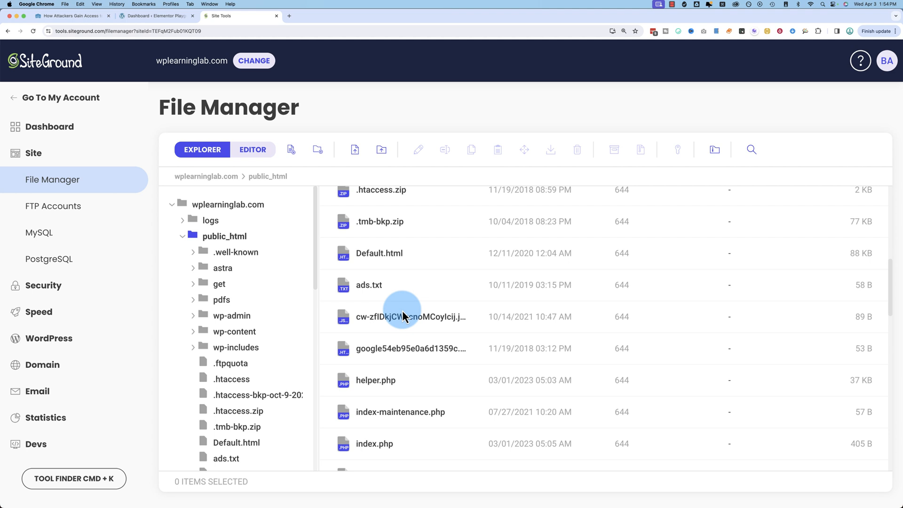
scroll("down", 3)
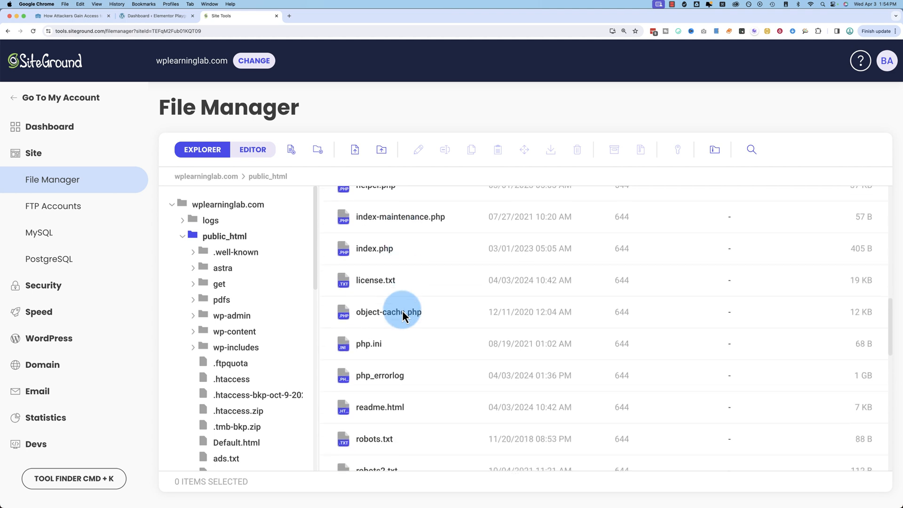
scroll("down", 3)
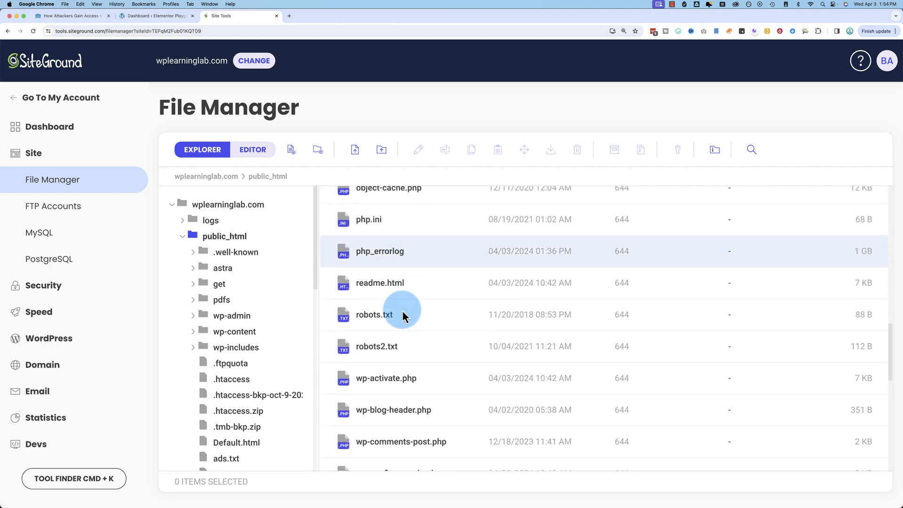
scroll("down", 3)
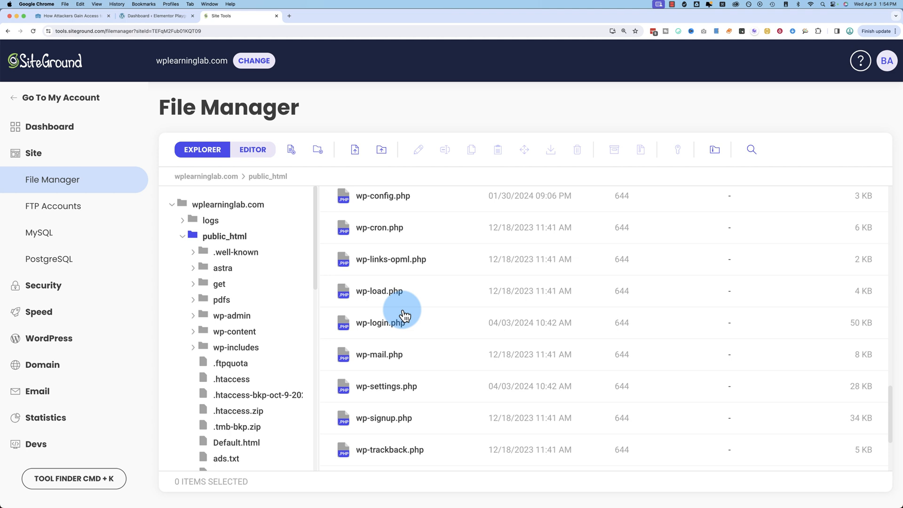
scroll("down", 3)
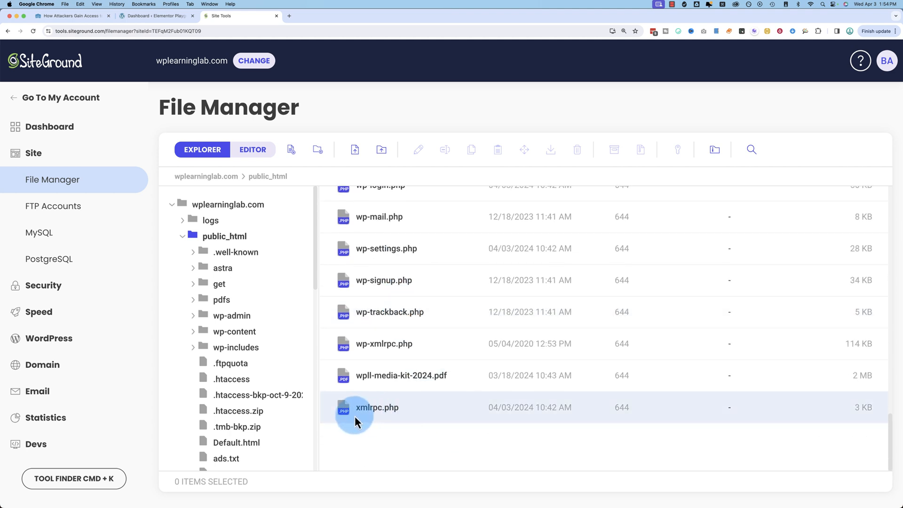
mouse_move(378, 417)
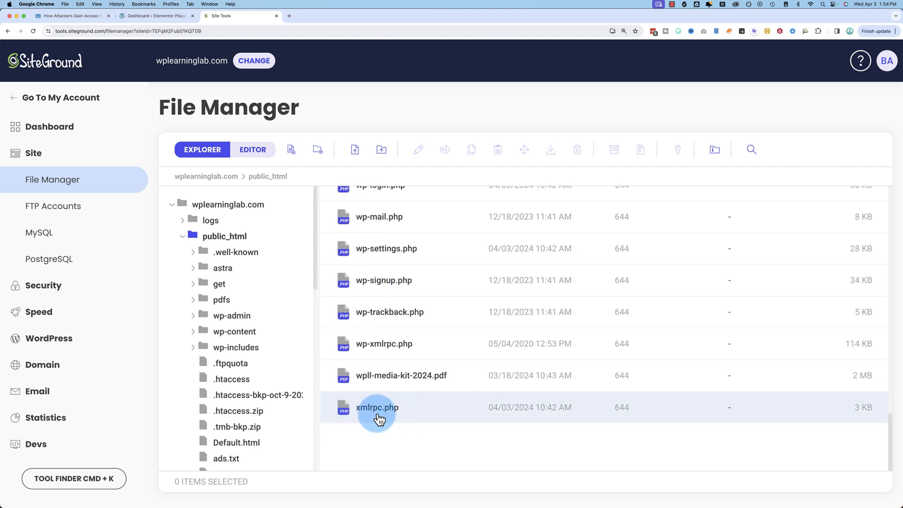
mouse_move(427, 416)
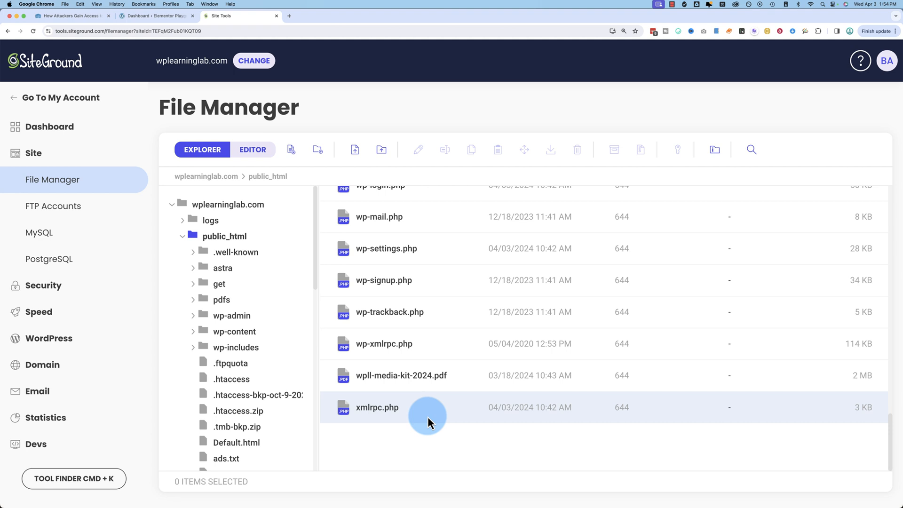
mouse_move(416, 423)
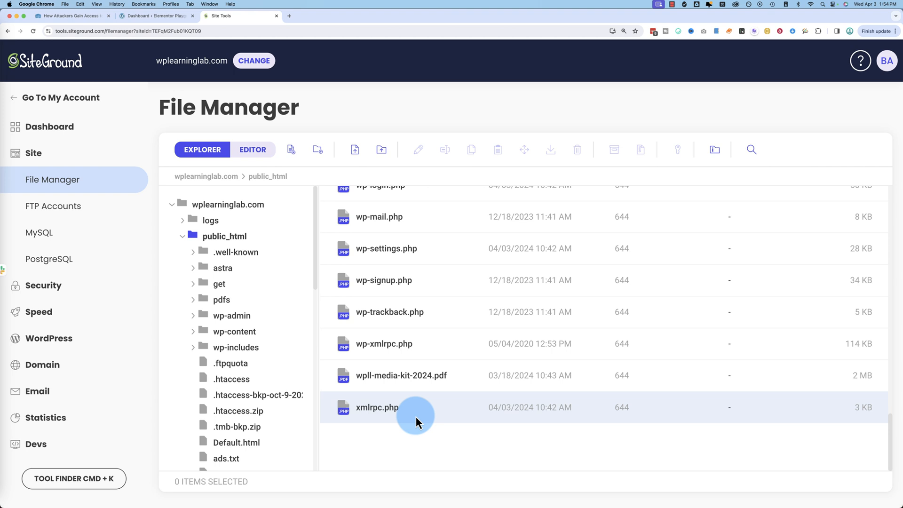
mouse_move(418, 419)
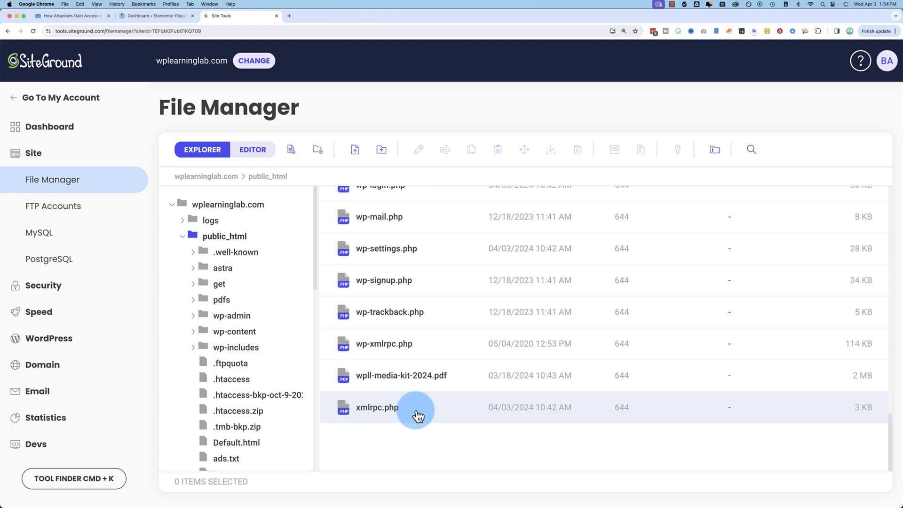
mouse_move(426, 397)
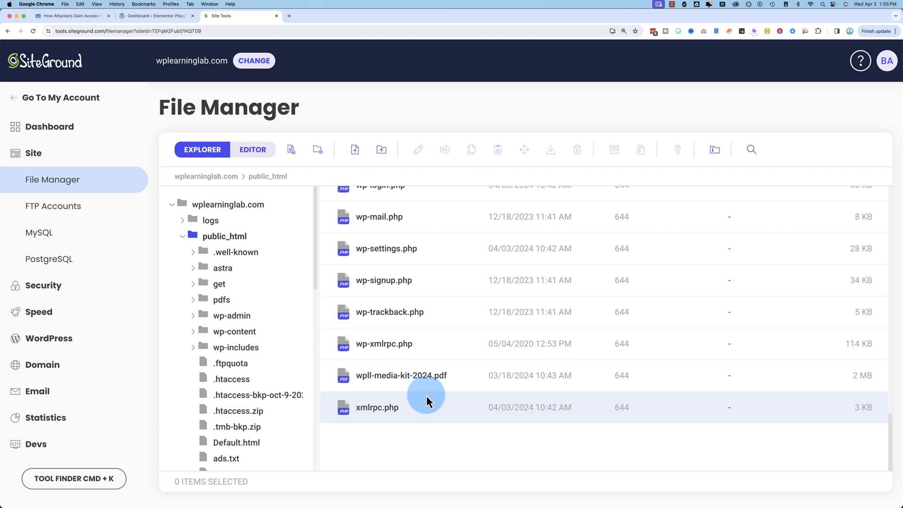
mouse_move(419, 413)
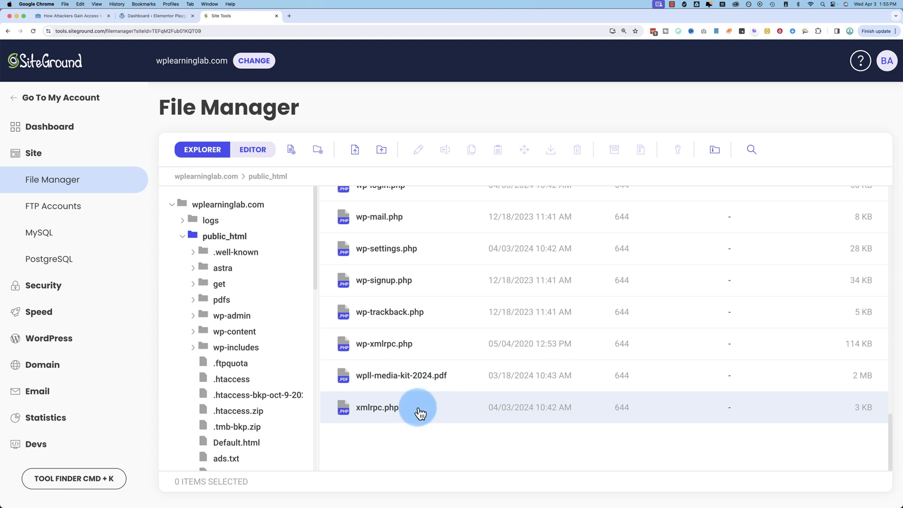
mouse_move(235, 193)
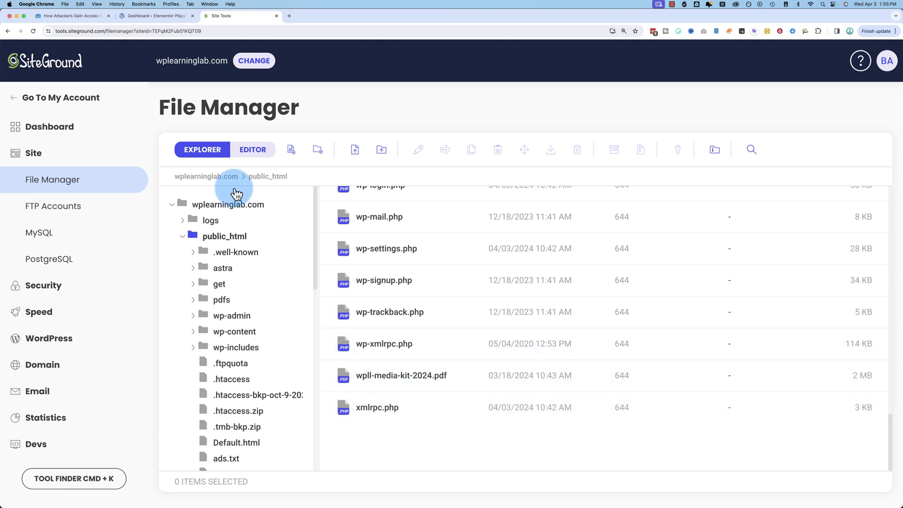
Switch to the WordPress dashboard tab and go to Settings > Writing
left_click(157, 16)
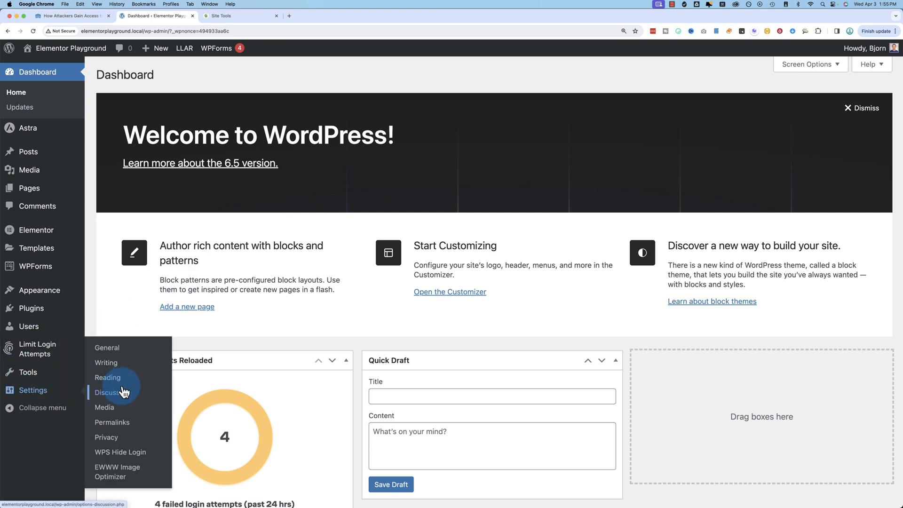
mouse_move(106, 437)
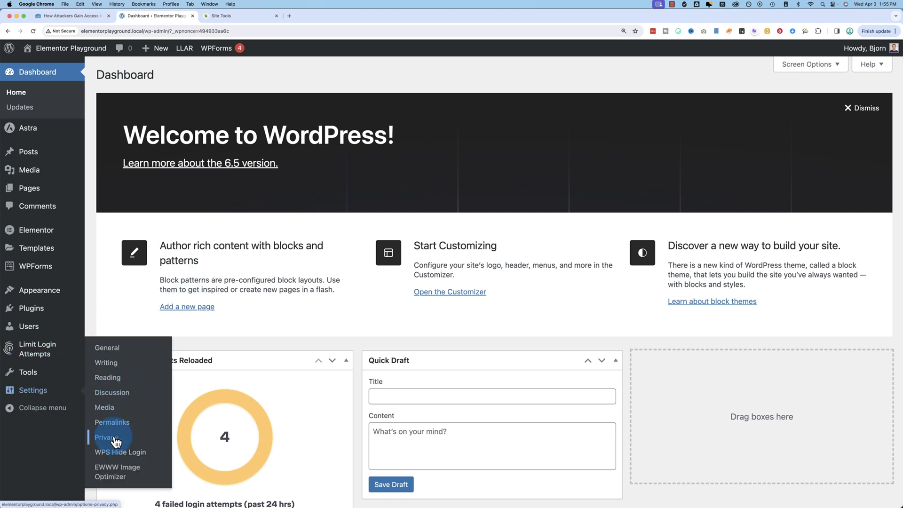
mouse_move(112, 397)
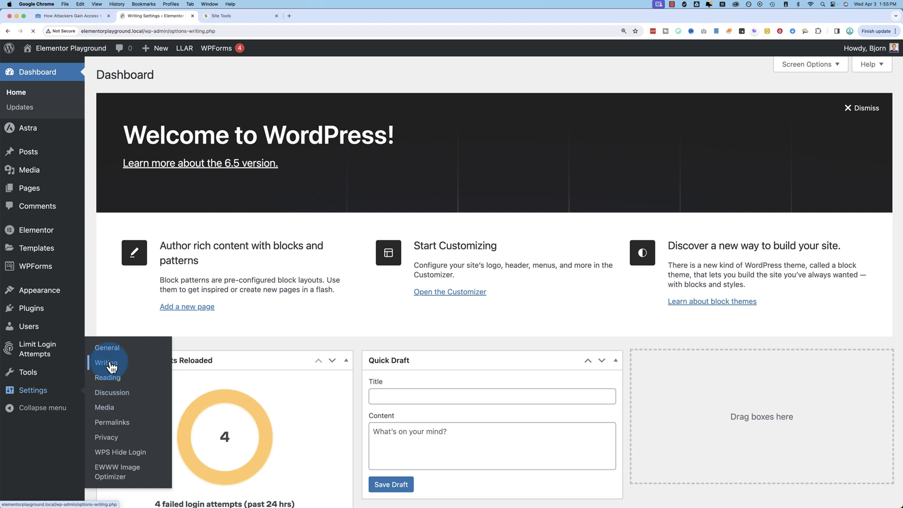
left_click(106, 363)
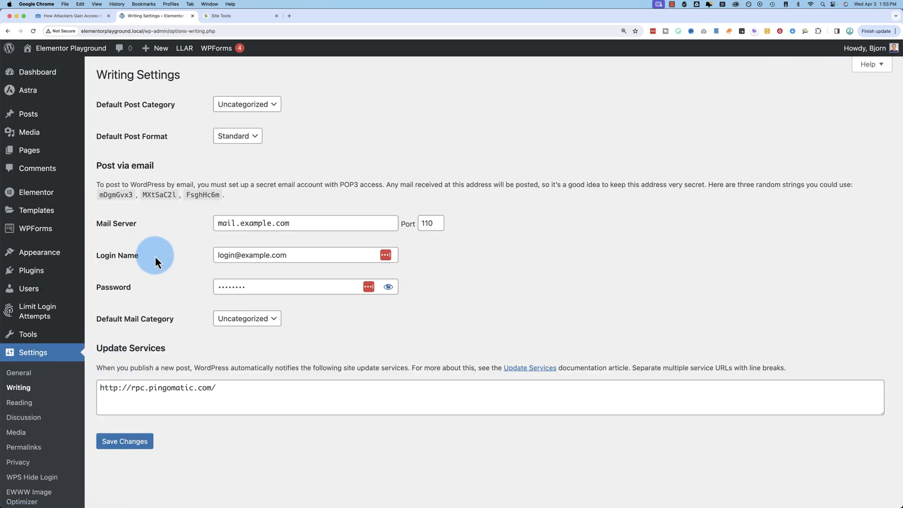
mouse_move(107, 166)
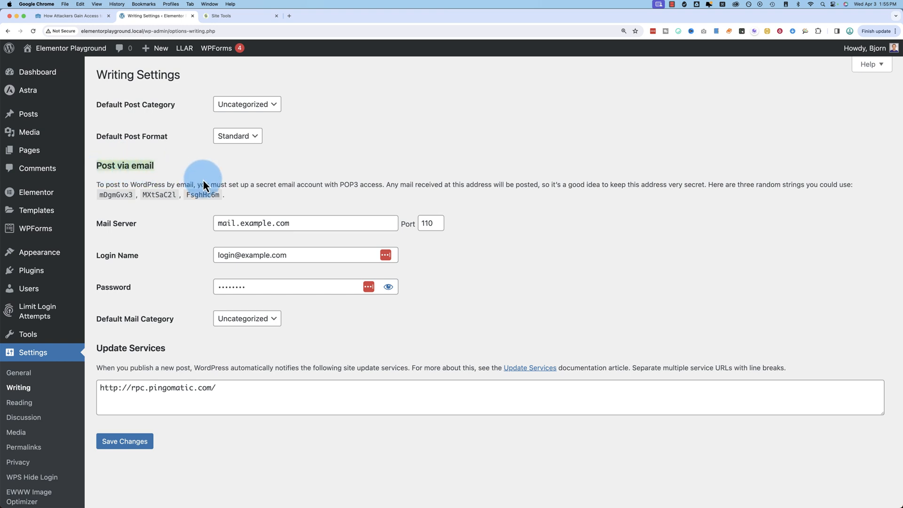
mouse_move(192, 304)
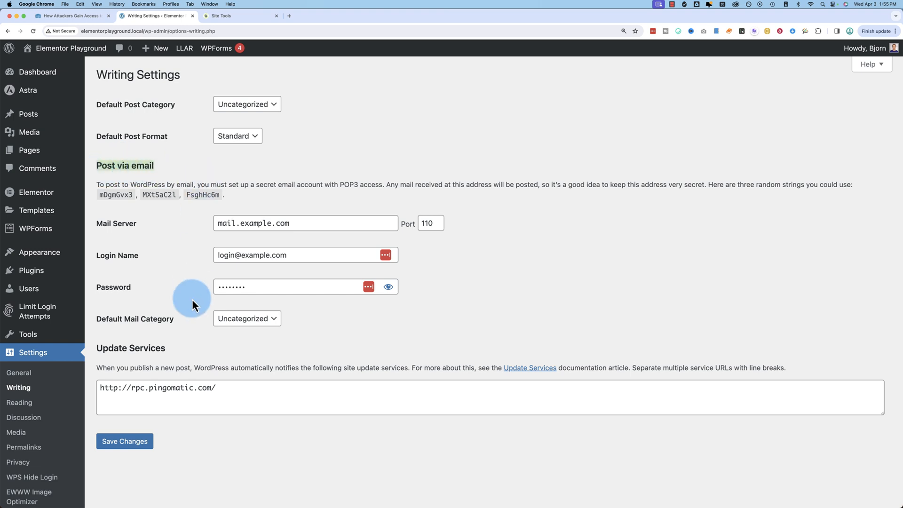
mouse_move(380, 183)
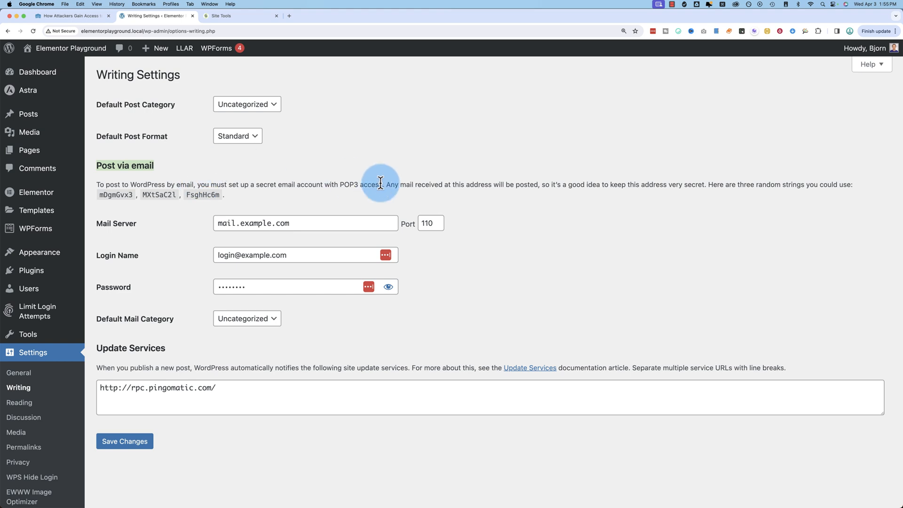
mouse_move(303, 250)
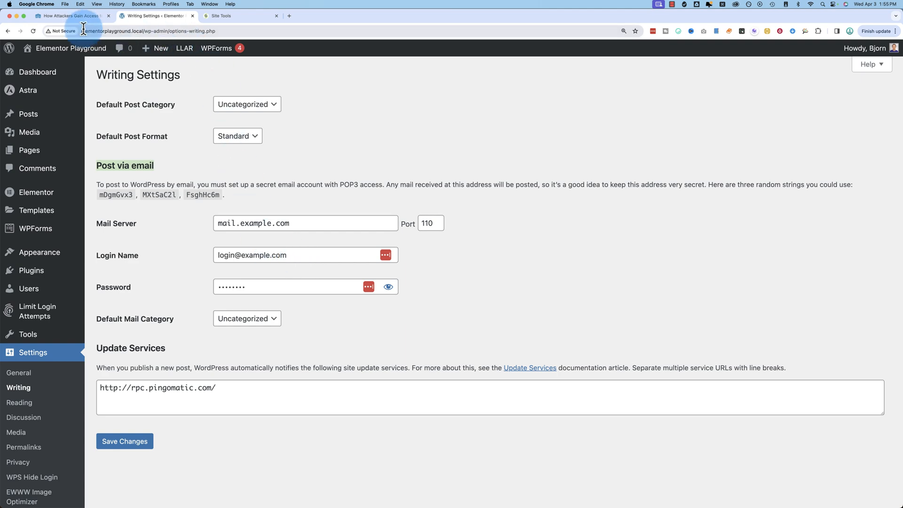
left_click(231, 16)
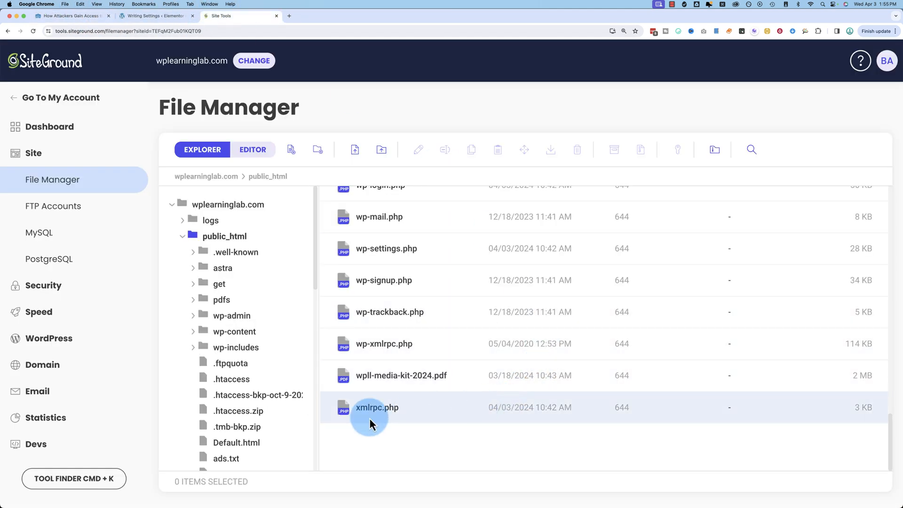
mouse_move(426, 410)
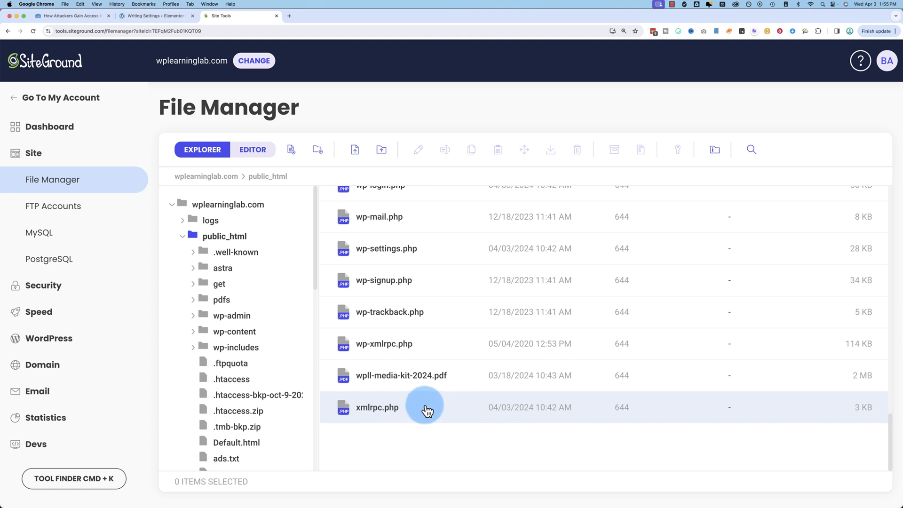
left_click(69, 15)
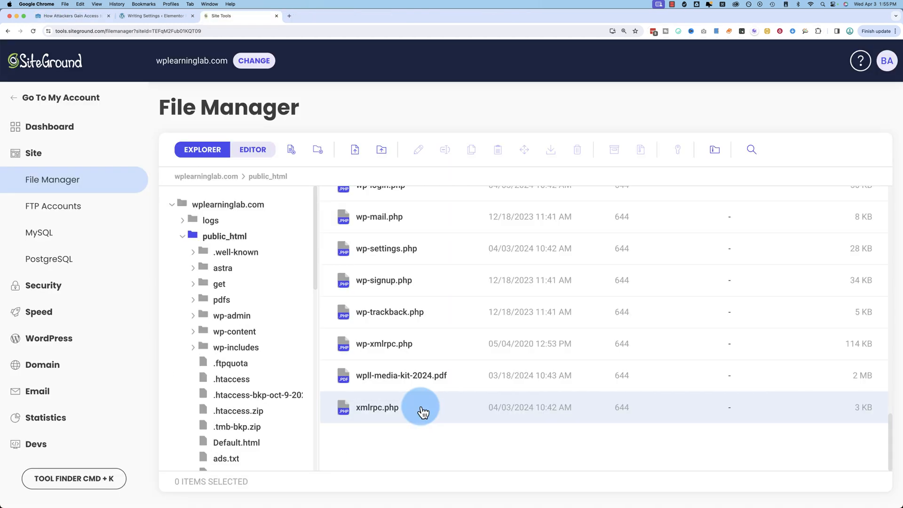
mouse_move(411, 415)
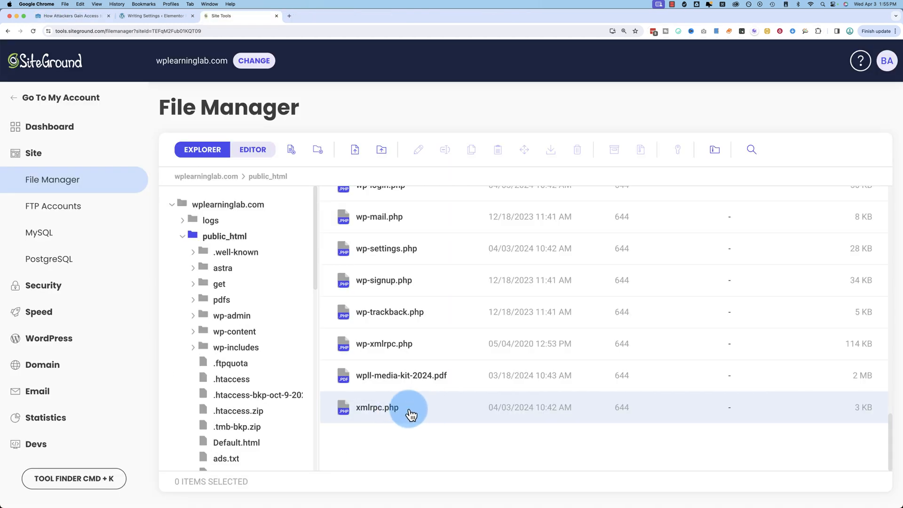
mouse_move(436, 413)
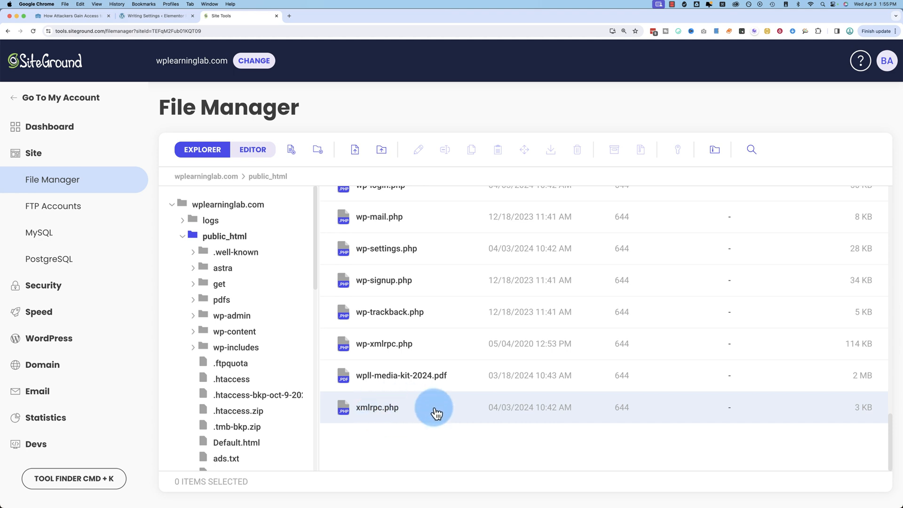
Return to the Writing Settings tab, then open the site's homepage in a new tab
left_click(156, 16)
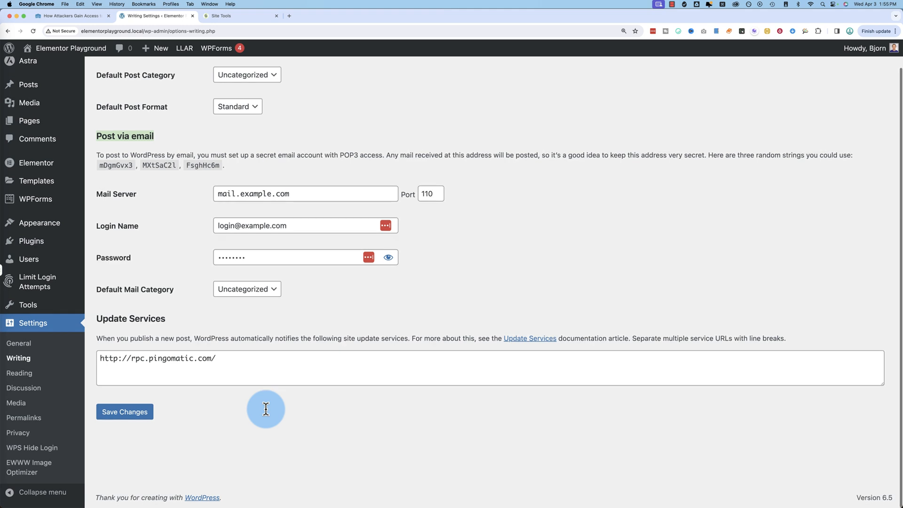
mouse_move(379, 172)
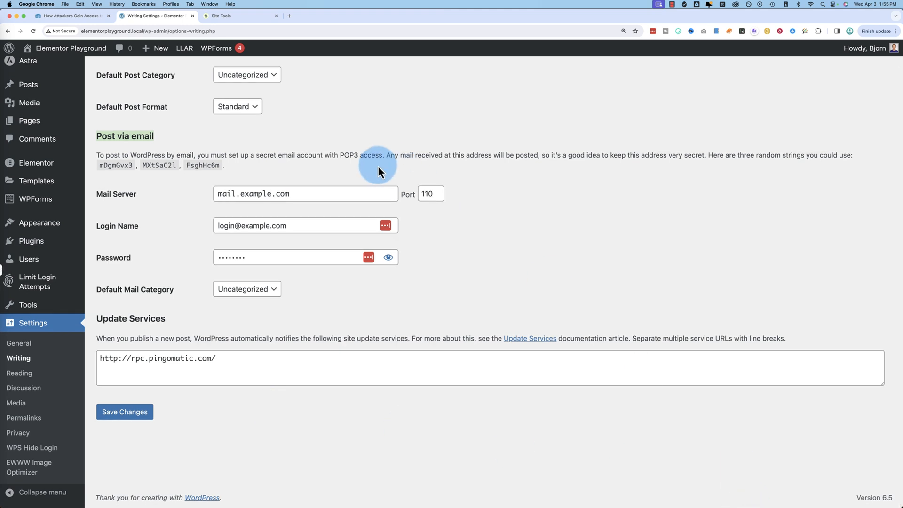
mouse_move(855, 498)
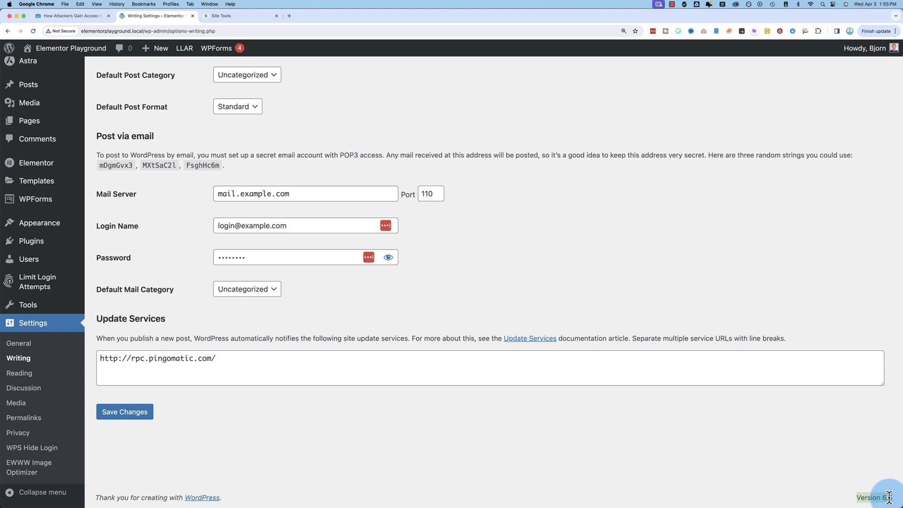
mouse_move(258, 167)
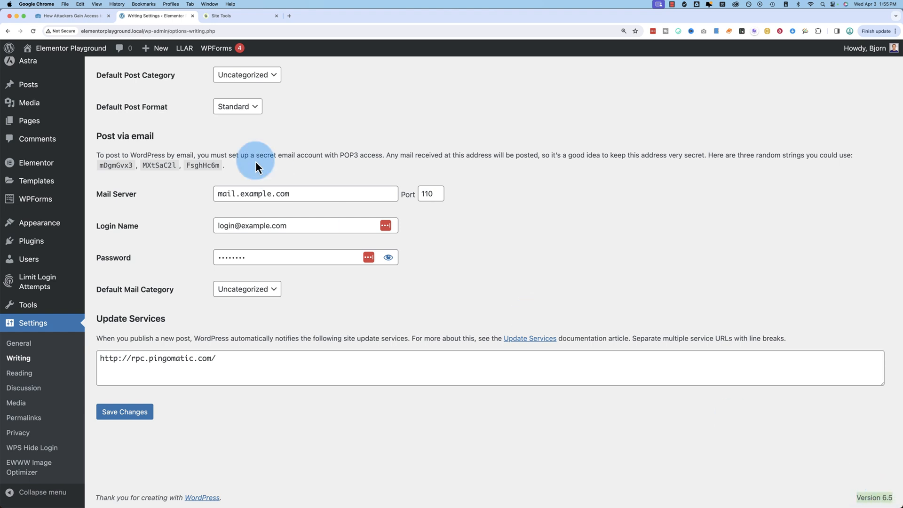
left_click(236, 16)
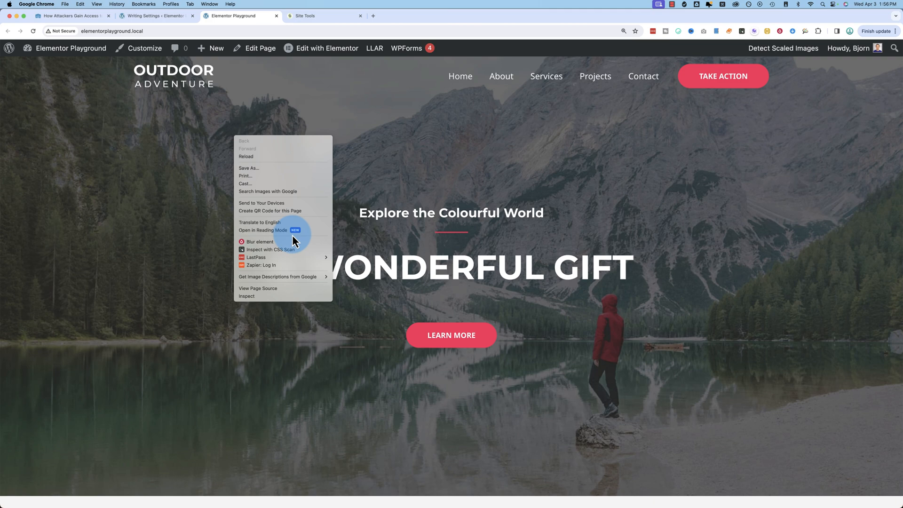
View the homepage source and search 'generator' to find the WordPress 6.5 meta tag
left_click(259, 288)
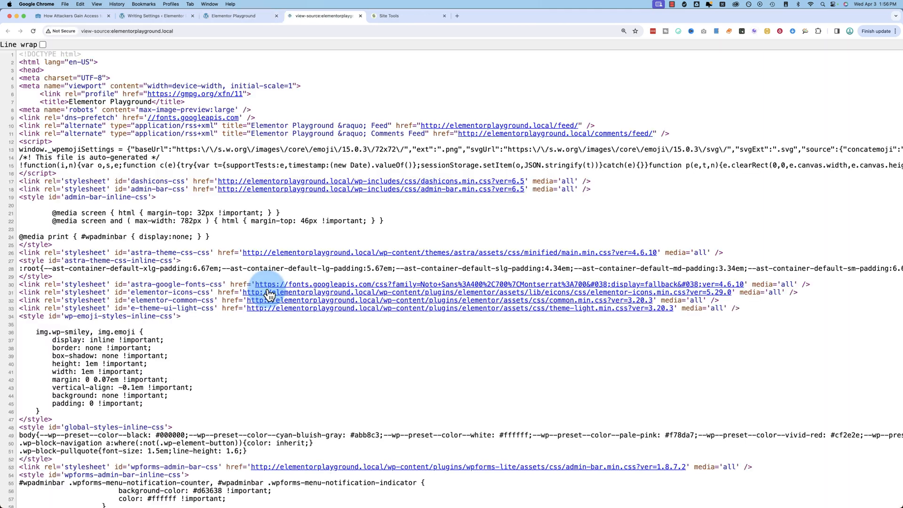
scroll("down", 3)
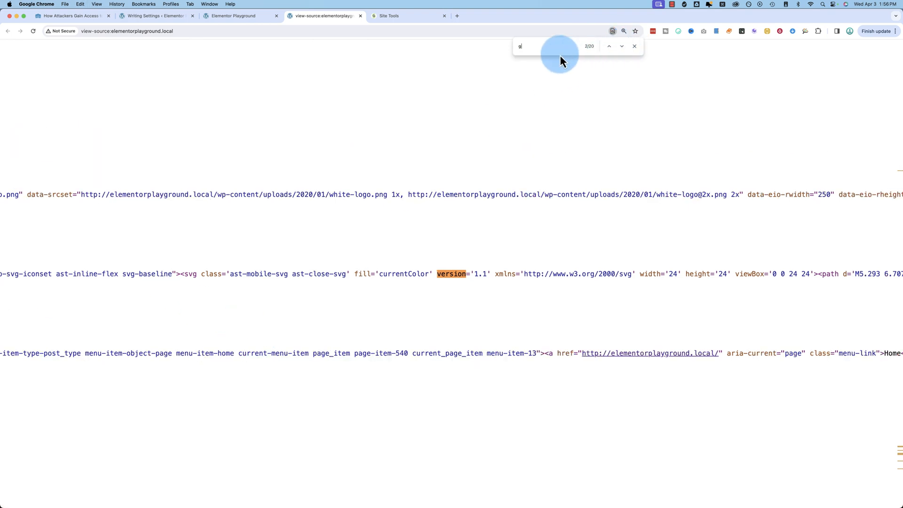
type("enerator")
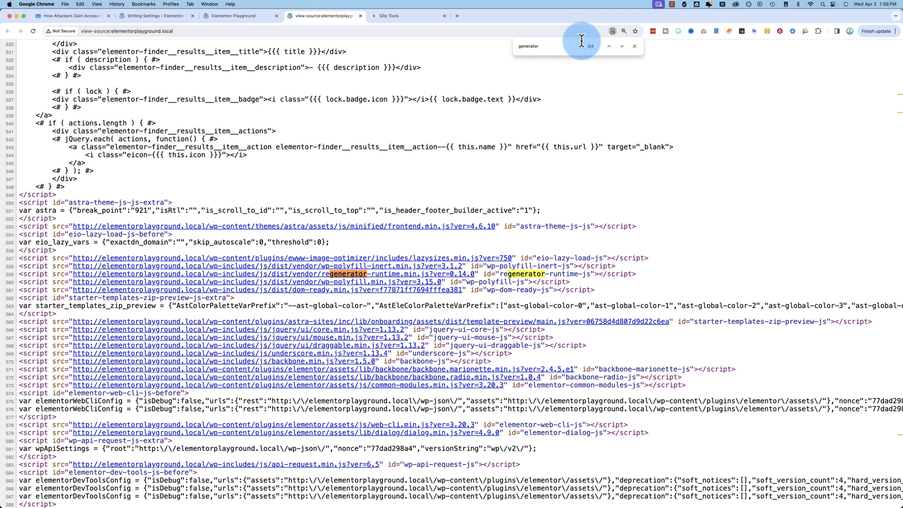
left_click(609, 46)
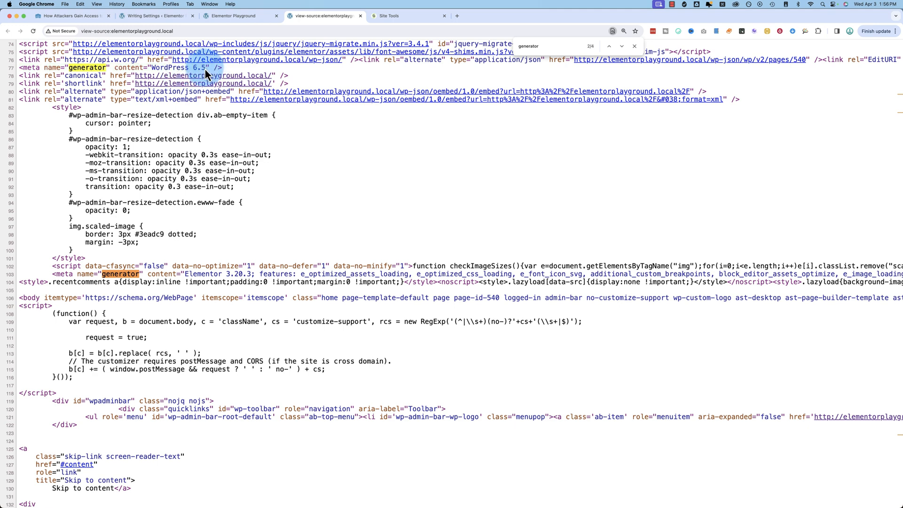
mouse_move(163, 75)
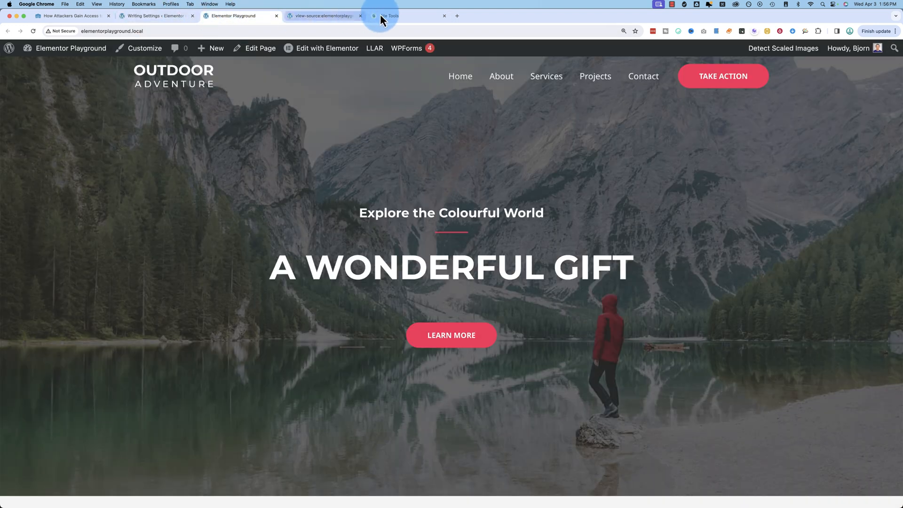
Glance at xmlrpc.php in the Site Tools tab, then switch to the XML-RPC test suite tab
left_click(390, 16)
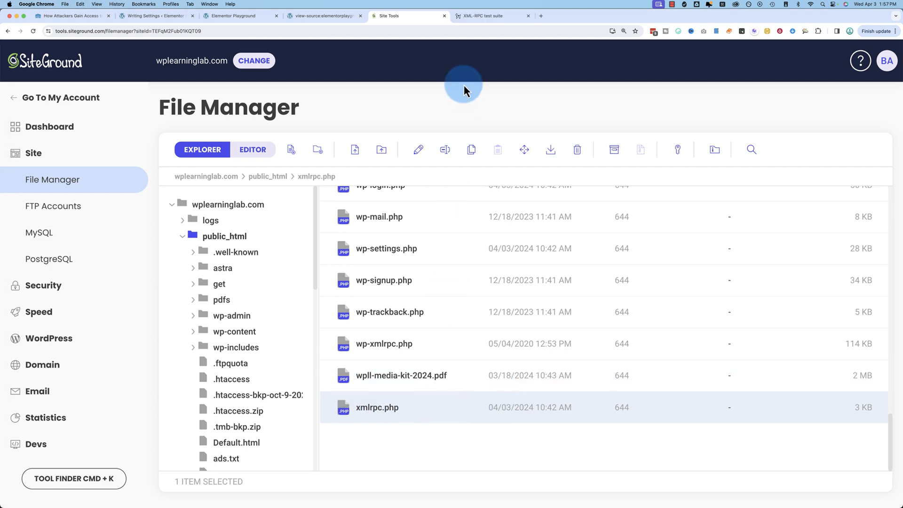
left_click(490, 16)
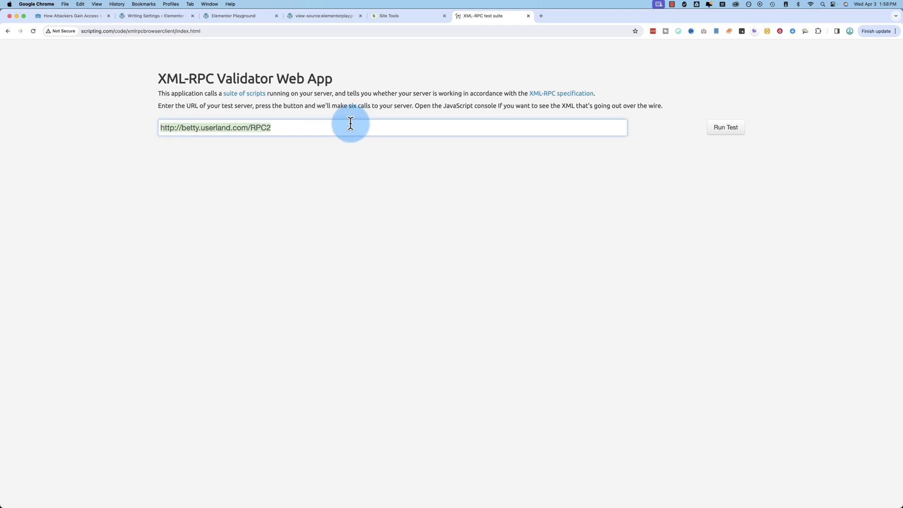
mouse_move(218, 183)
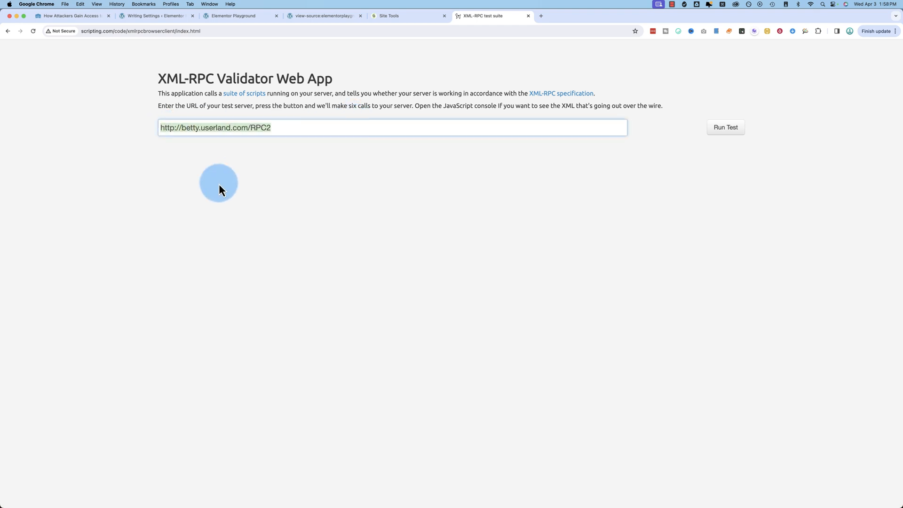
mouse_move(533, 151)
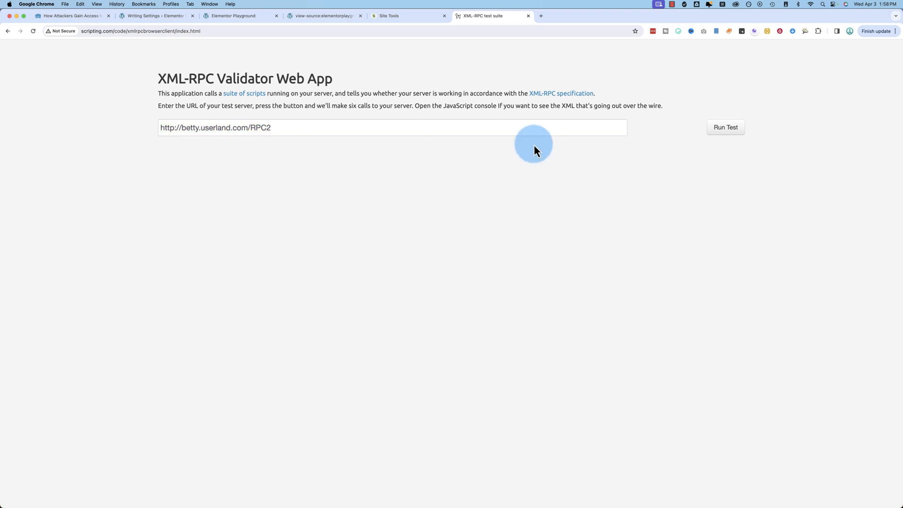
Run the test against the default betty.userland.com/RPC2 server
left_click(725, 127)
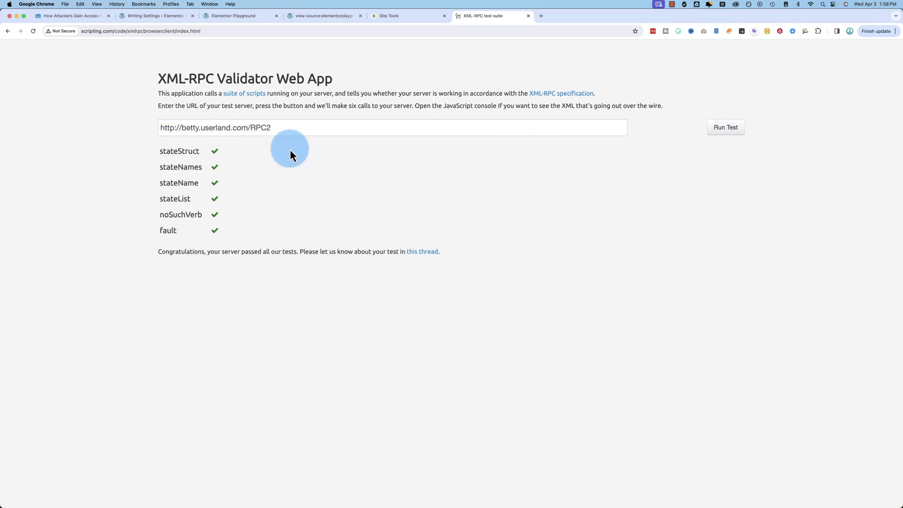
mouse_move(183, 225)
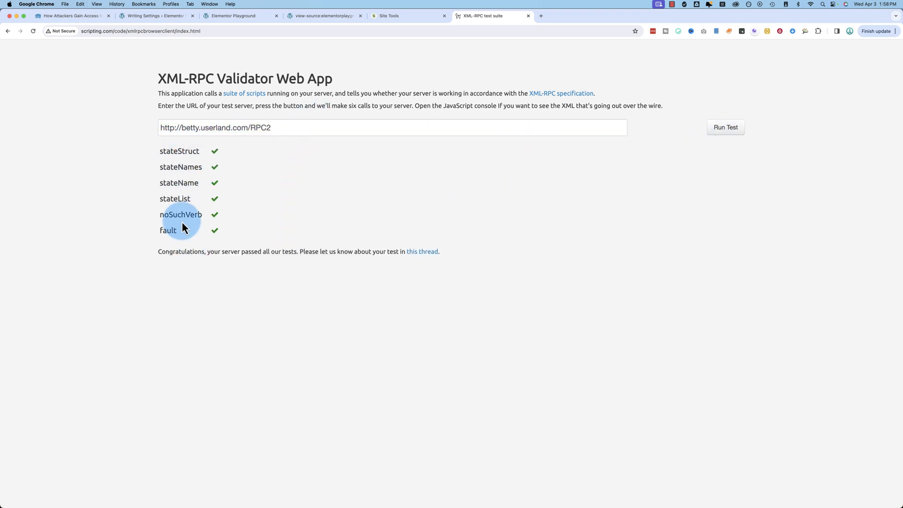
mouse_move(282, 203)
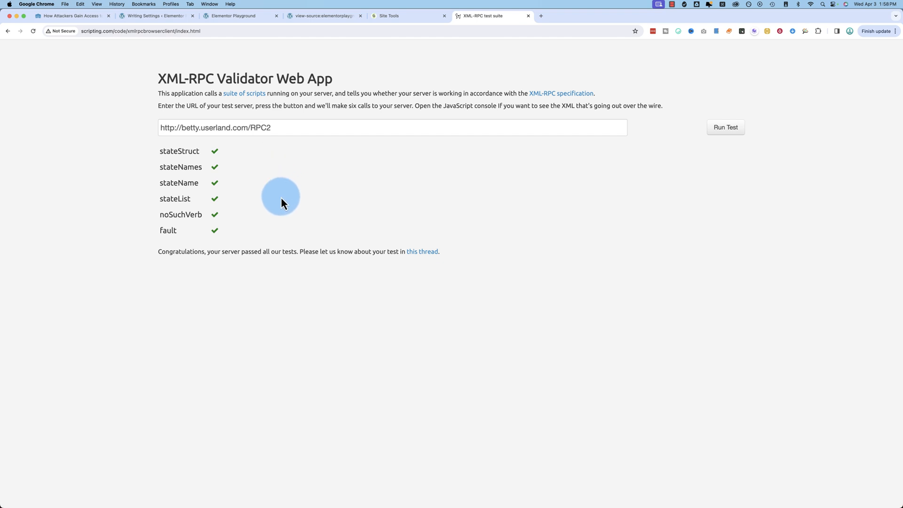
mouse_move(220, 247)
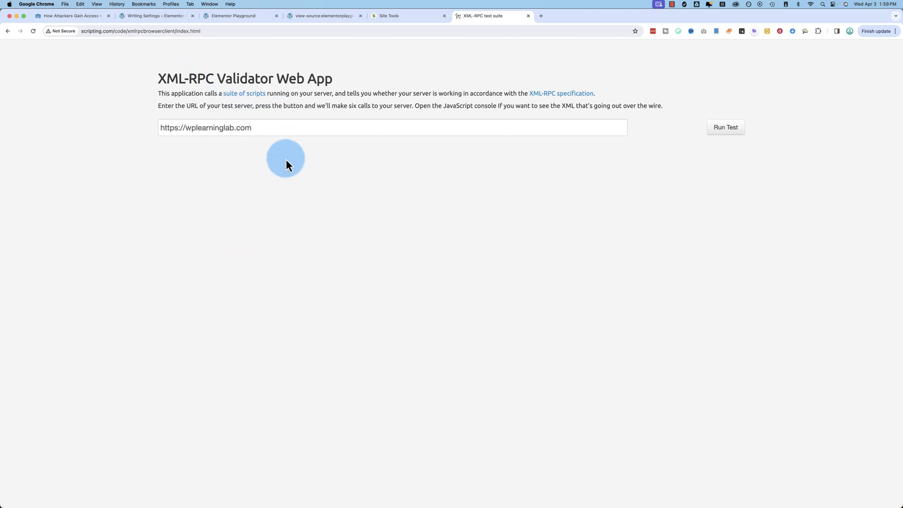
left_click(726, 127)
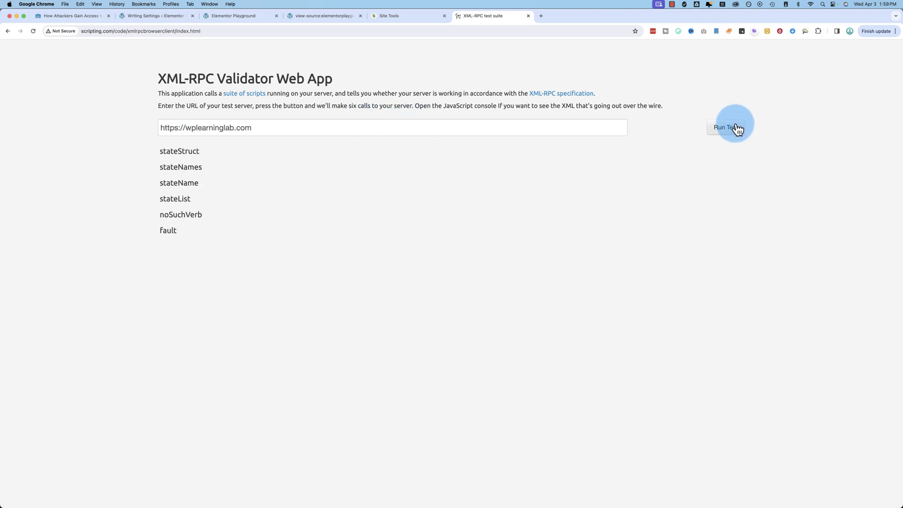
mouse_move(170, 152)
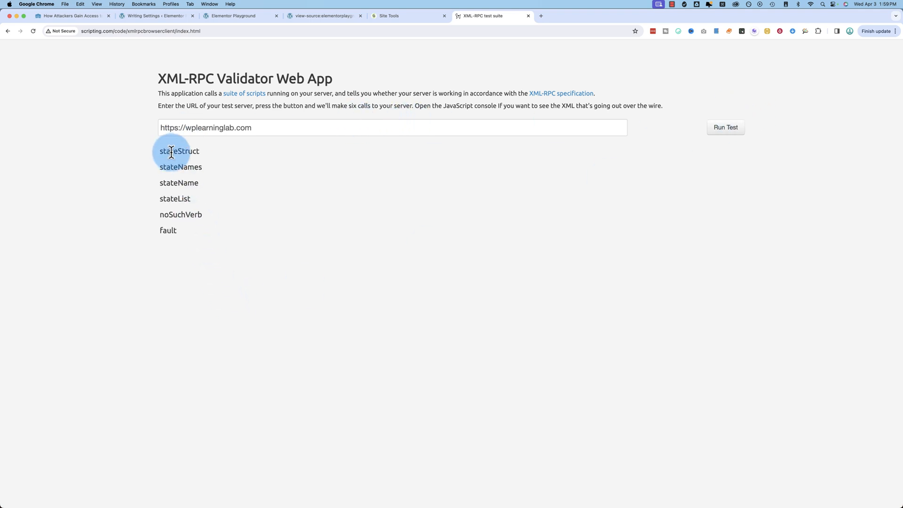
mouse_move(242, 222)
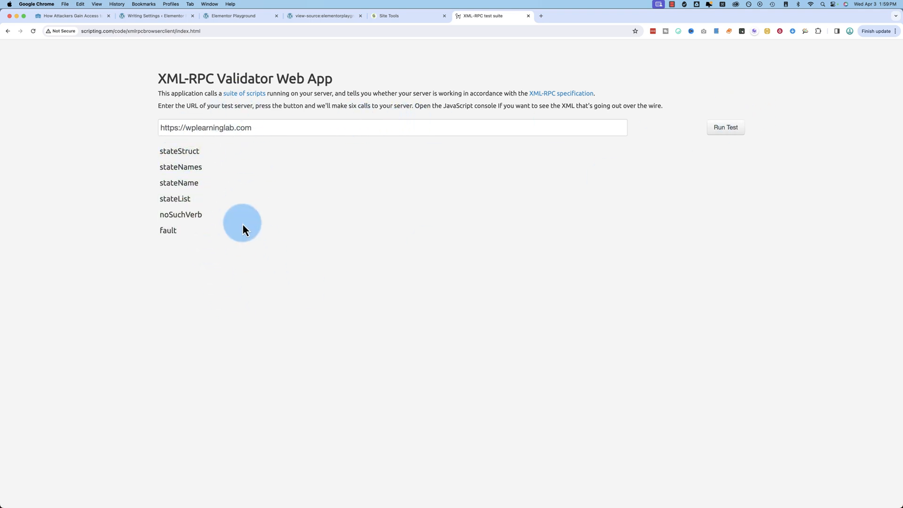
mouse_move(235, 165)
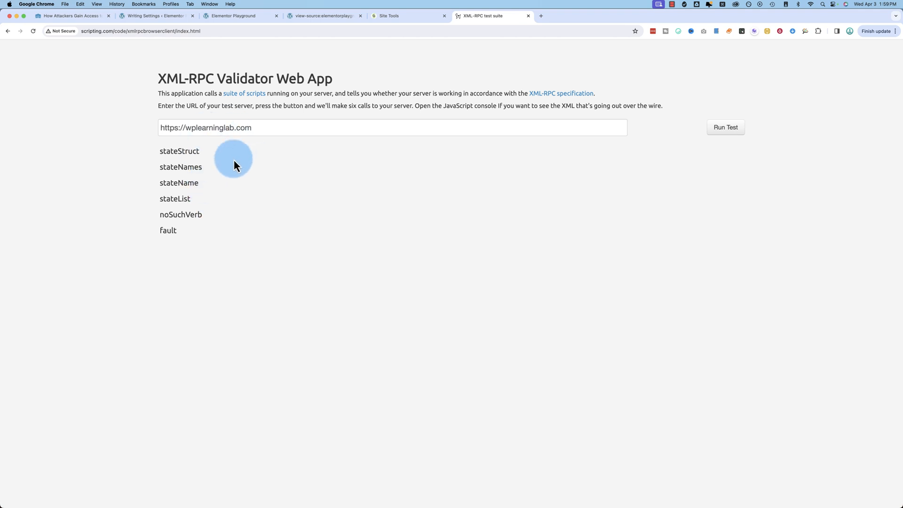
mouse_move(181, 151)
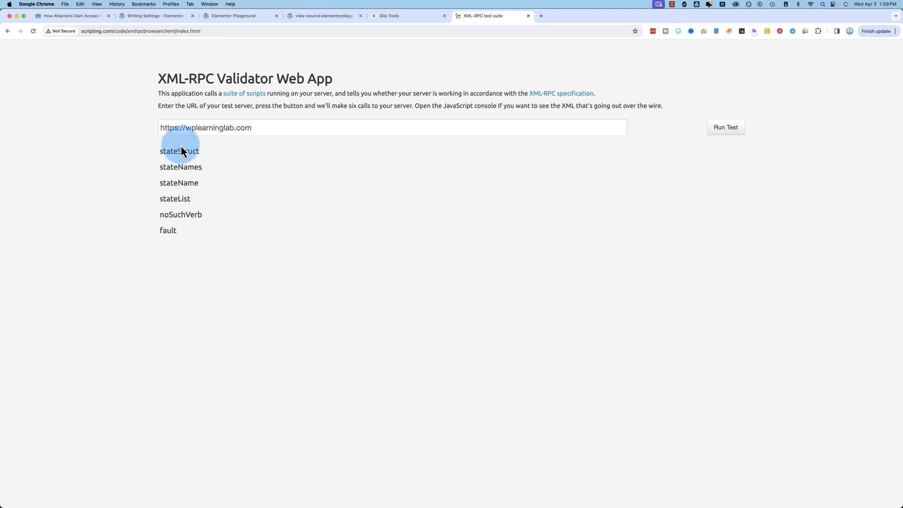
mouse_move(208, 257)
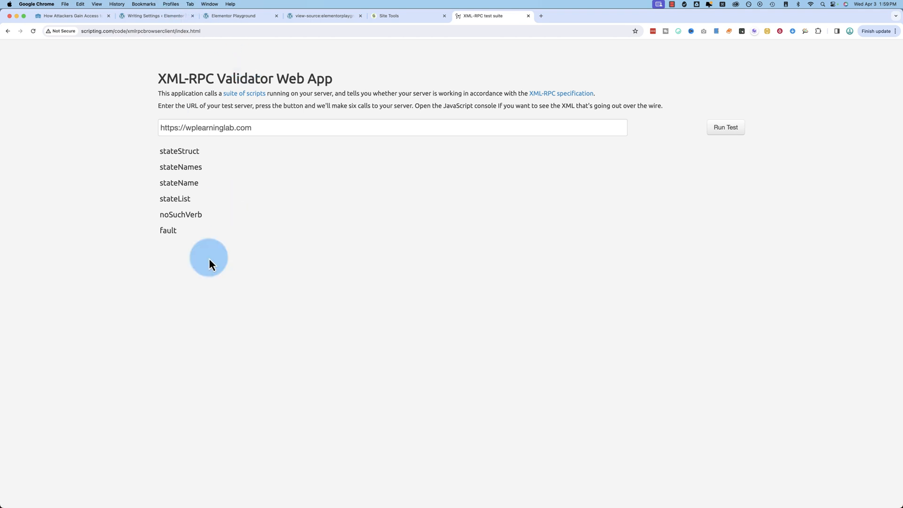
mouse_move(173, 64)
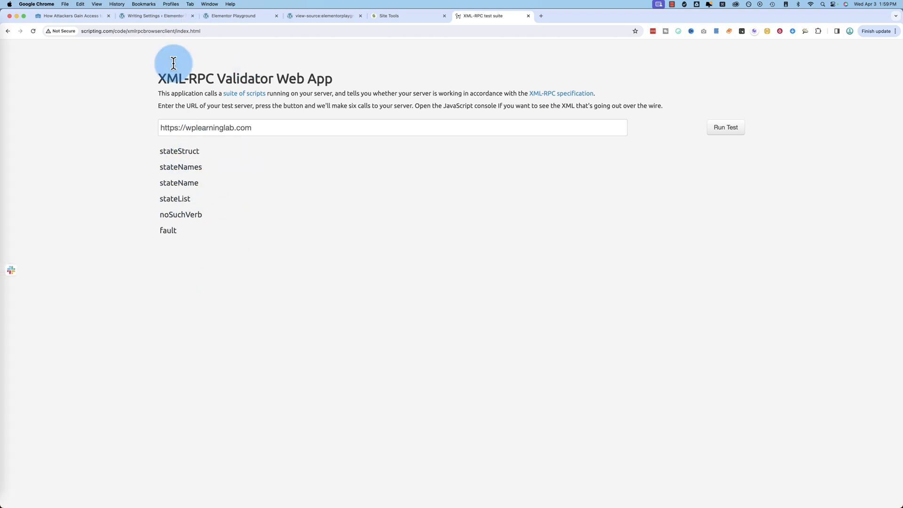
mouse_move(155, 16)
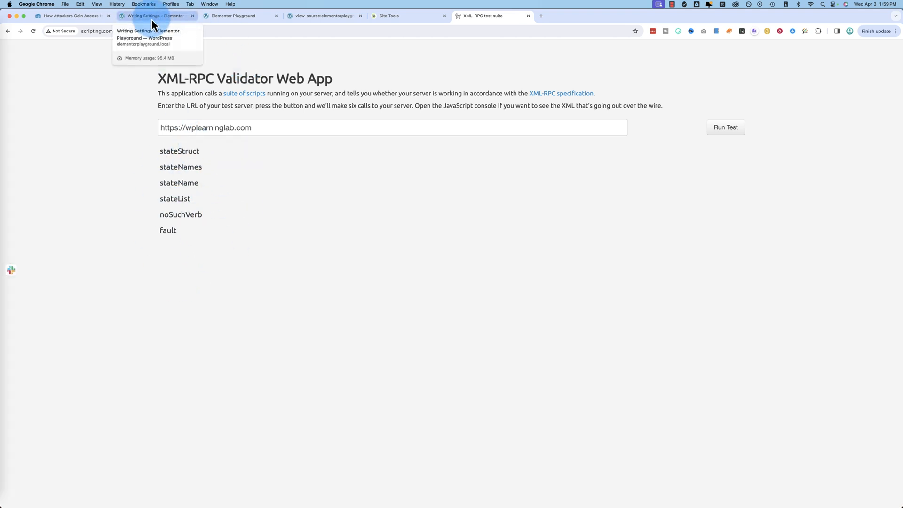
mouse_move(154, 24)
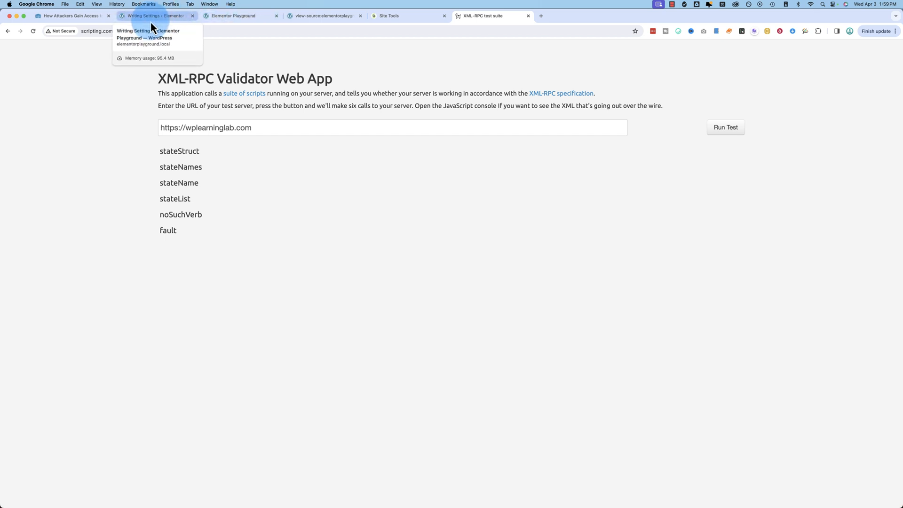
mouse_move(154, 23)
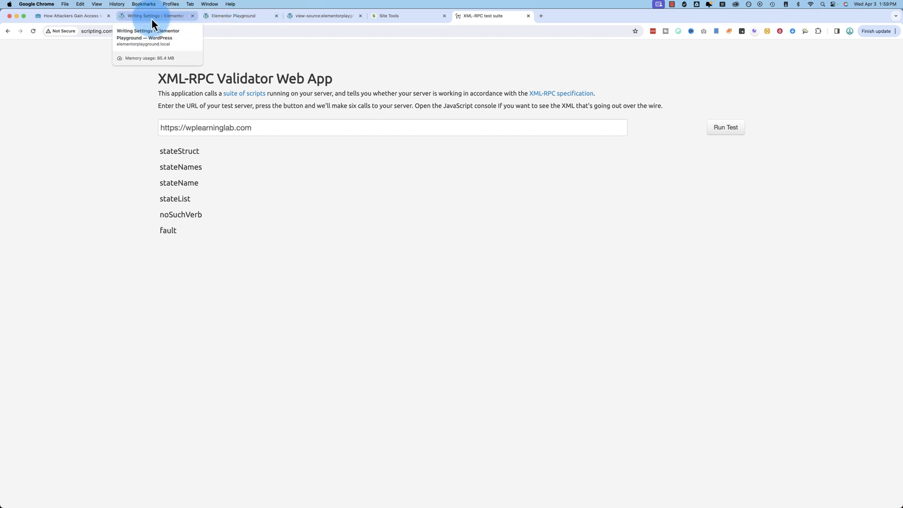
Return to the SiteGround File Manager tab and scroll public_html up to .htaccess
left_click(156, 16)
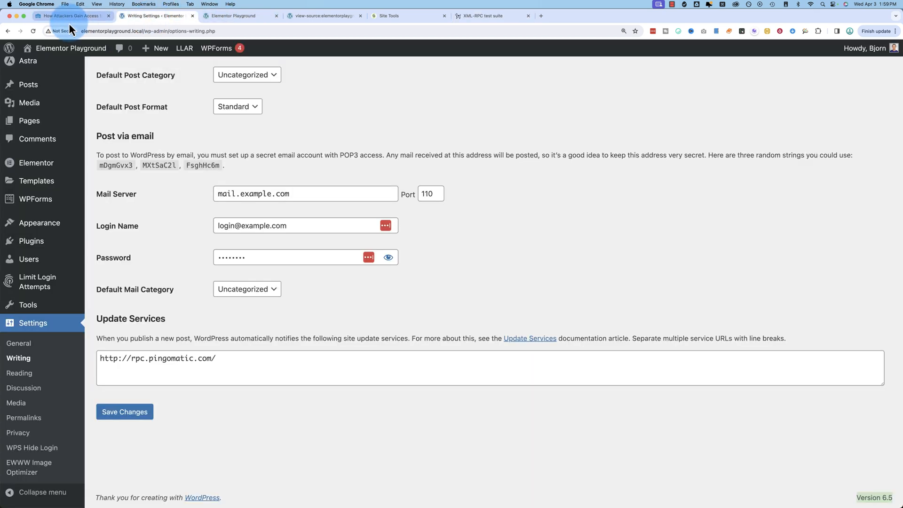
left_click(389, 15)
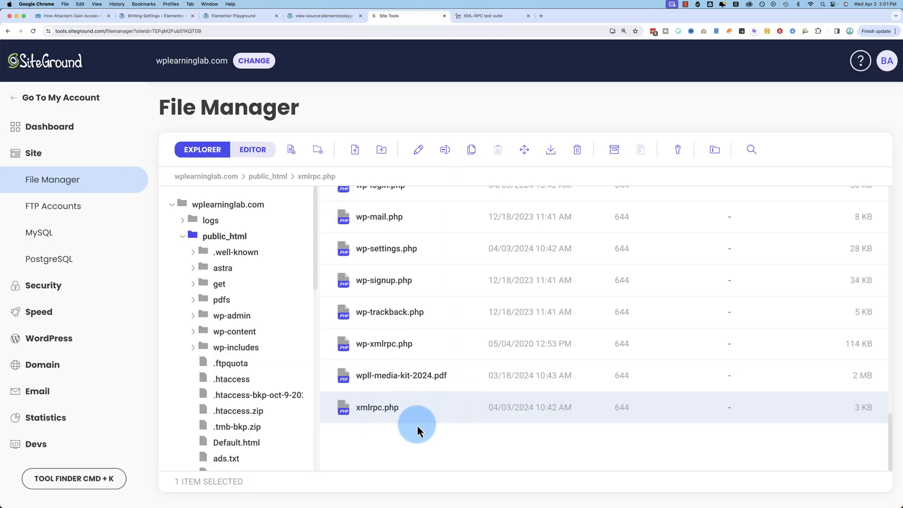
scroll("up", 3)
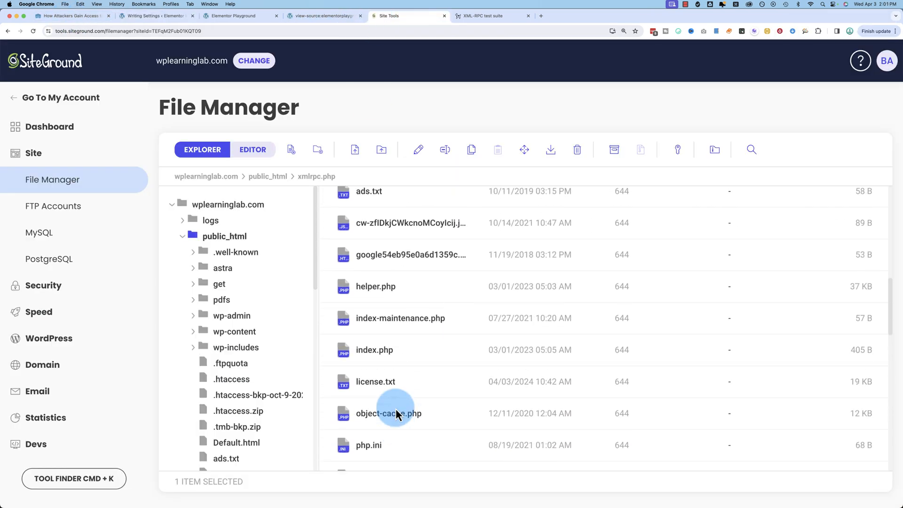
scroll("up", 3)
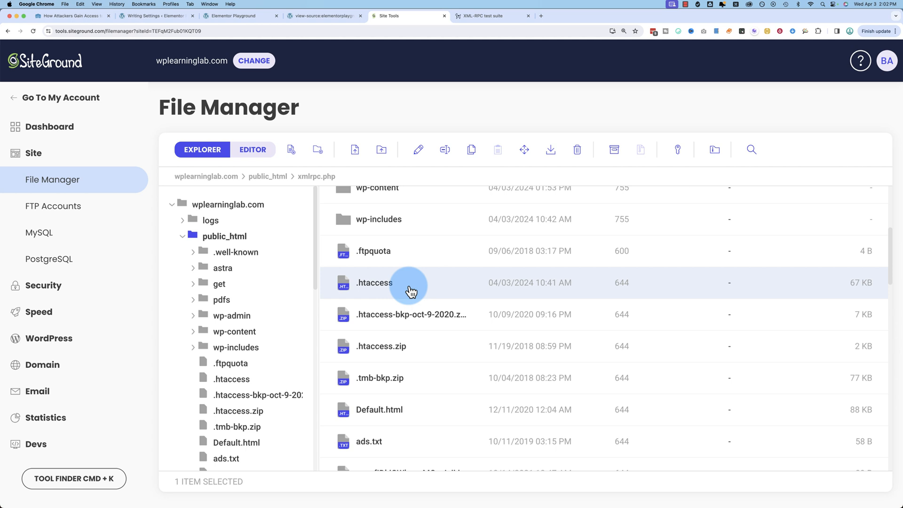
mouse_move(428, 290)
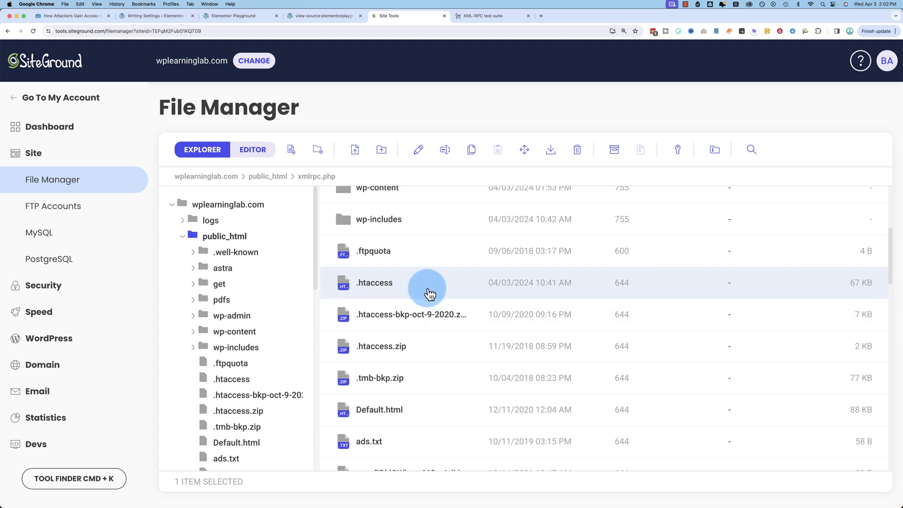
mouse_move(410, 288)
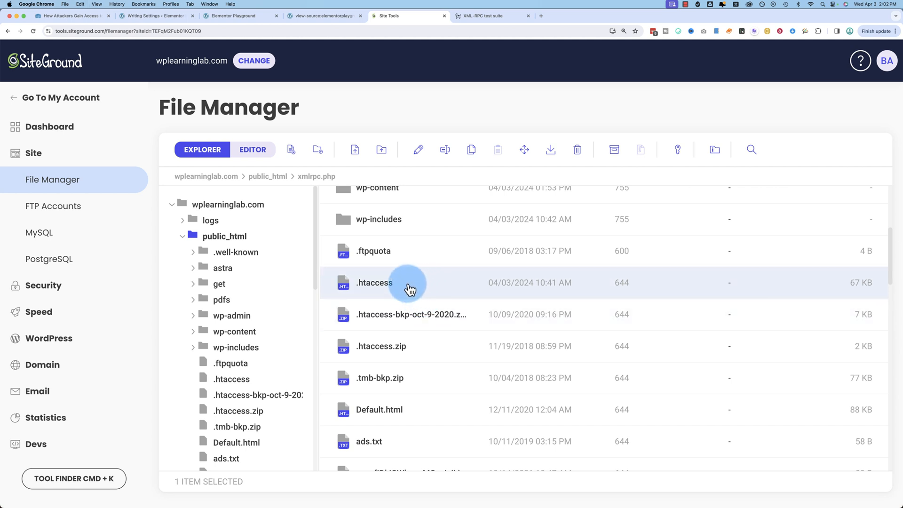
Edit .htaccess, add a Files "xmlrpc.php" Require all denied block at the bottom, and save
right_click(374, 282)
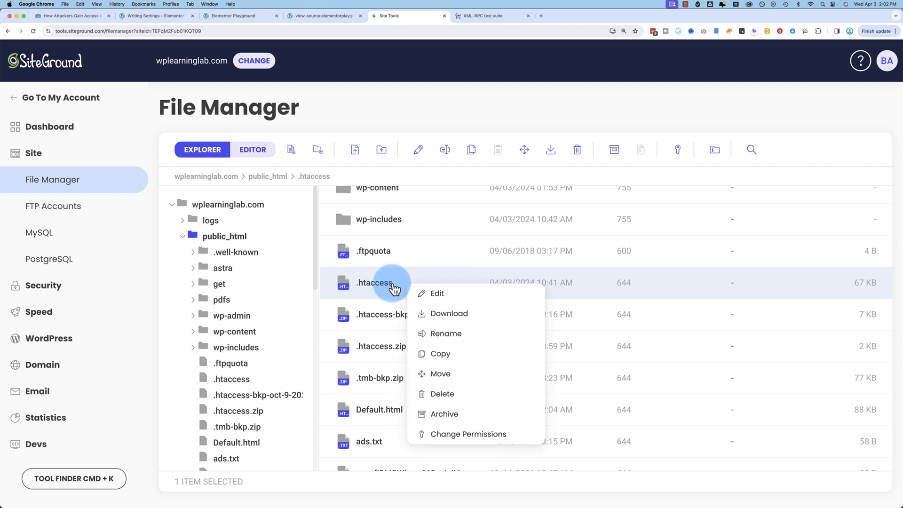
mouse_move(369, 121)
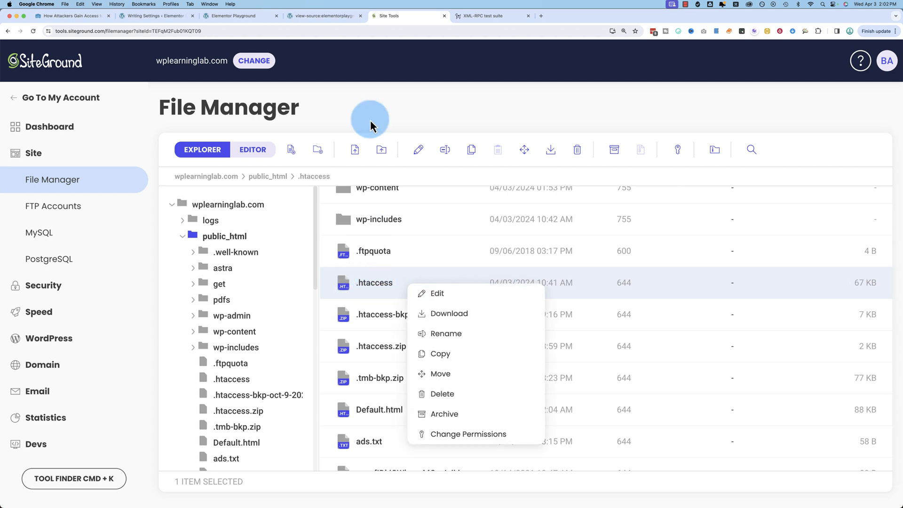
mouse_move(361, 286)
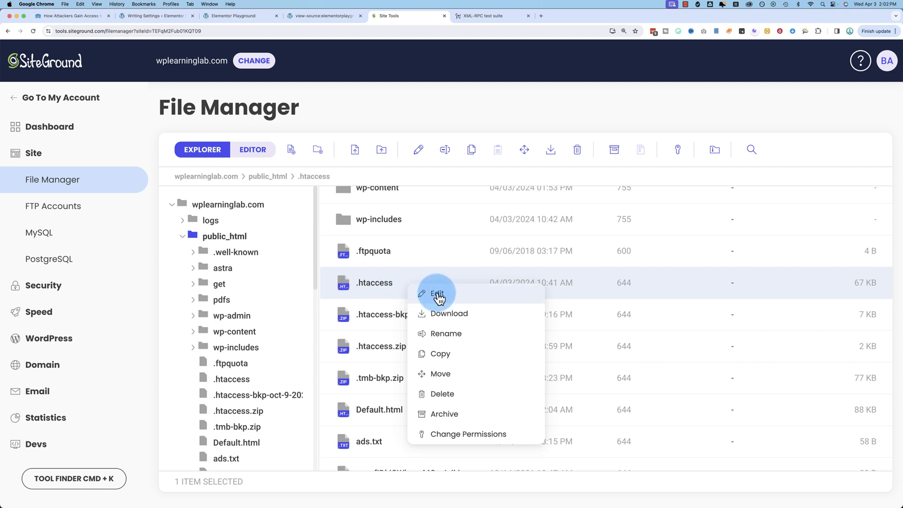
left_click(438, 292)
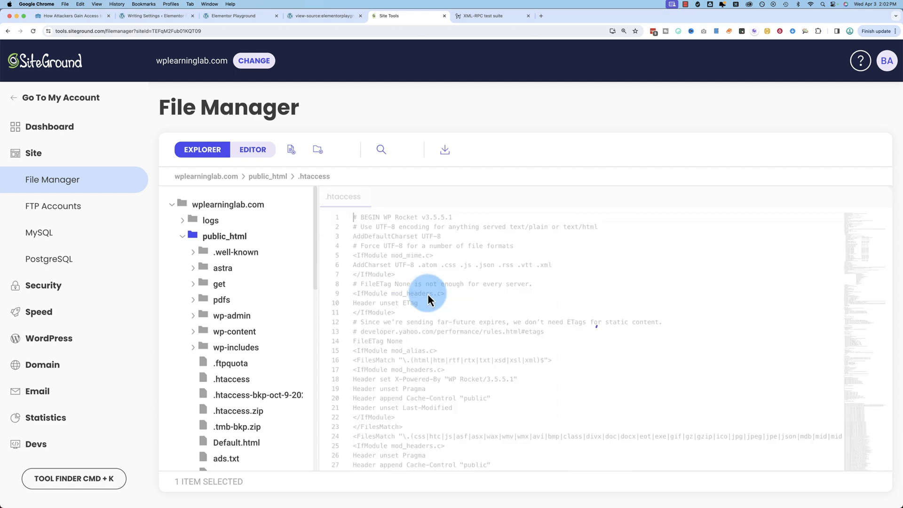
left_click(252, 149)
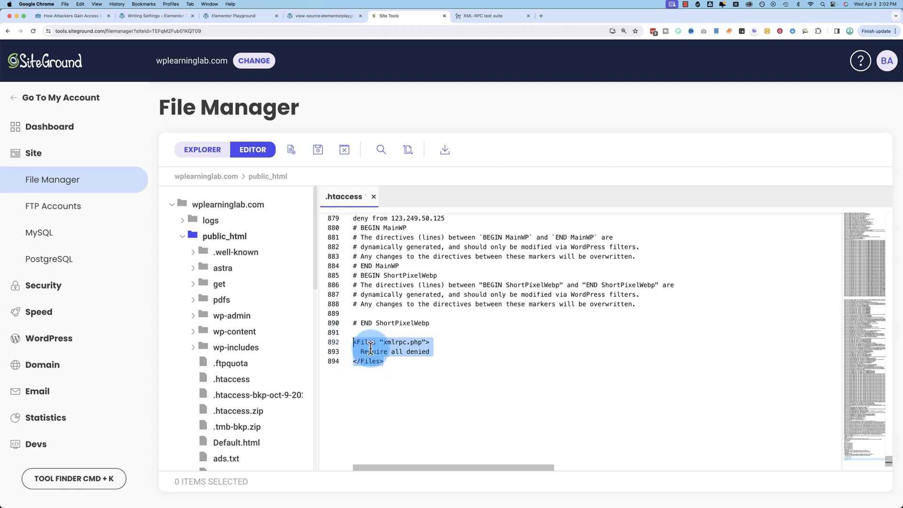
left_click(360, 341)
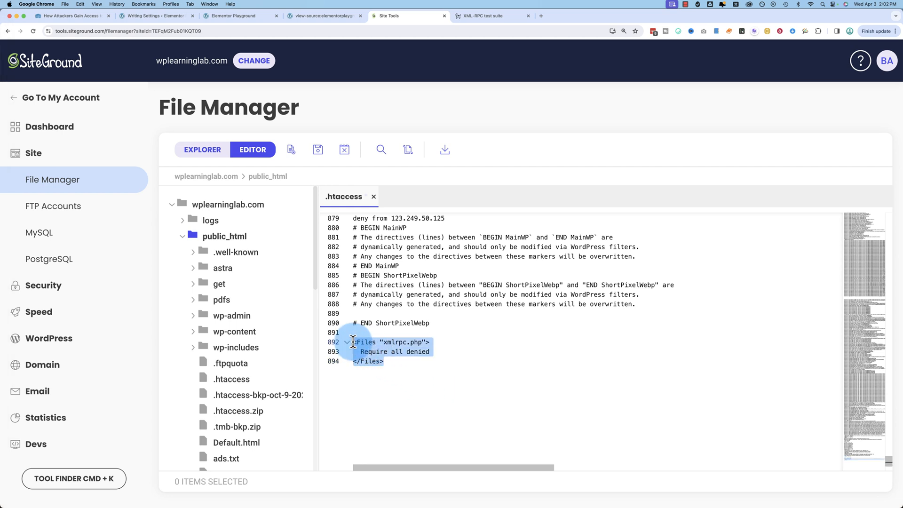
left_click(384, 361)
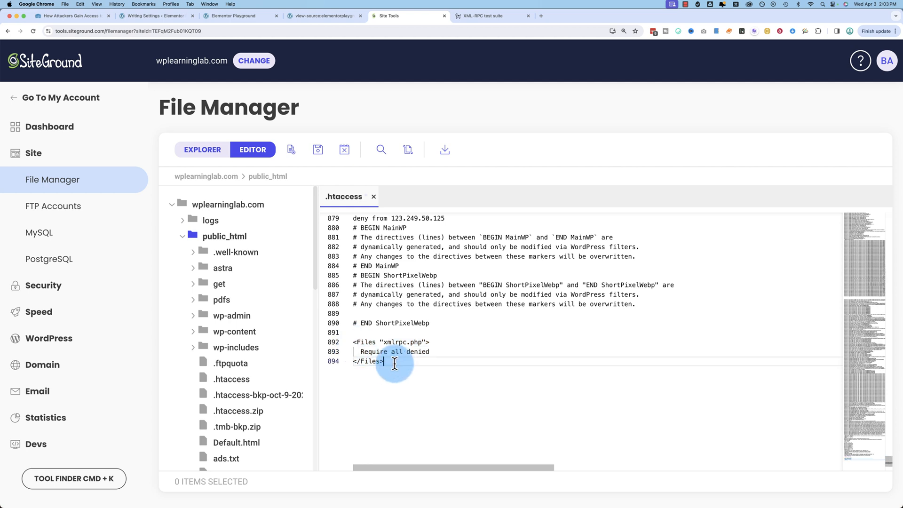
mouse_move(368, 323)
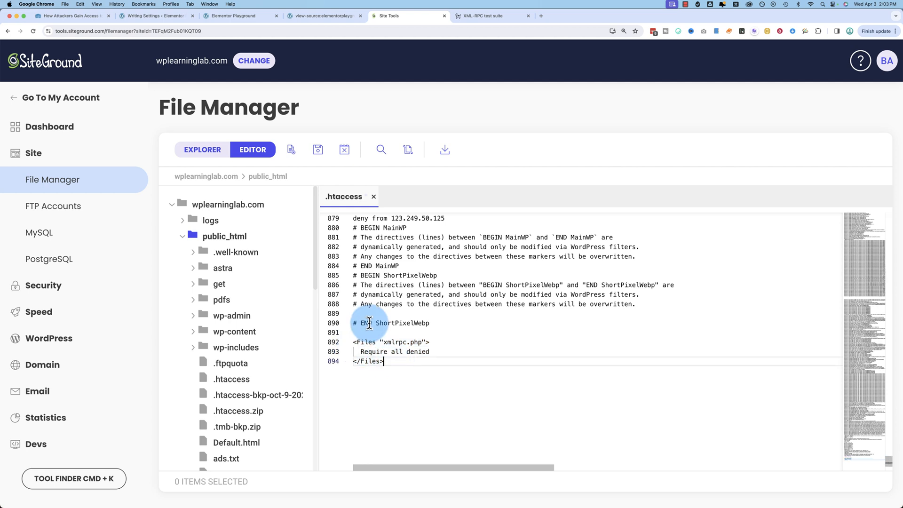
left_click(470, 392)
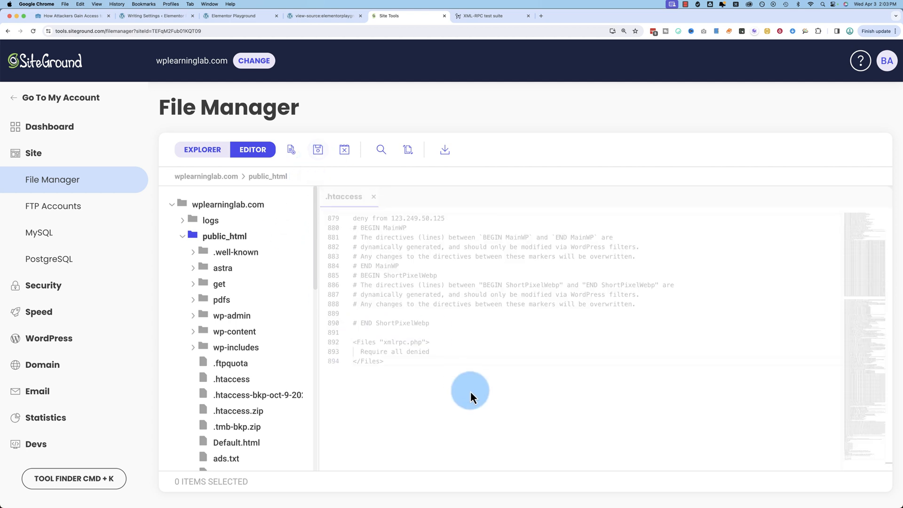
Save the .htaccess with the xmlrpc.php block, then return to the Wordfence hacked-sites article
left_click(318, 150)
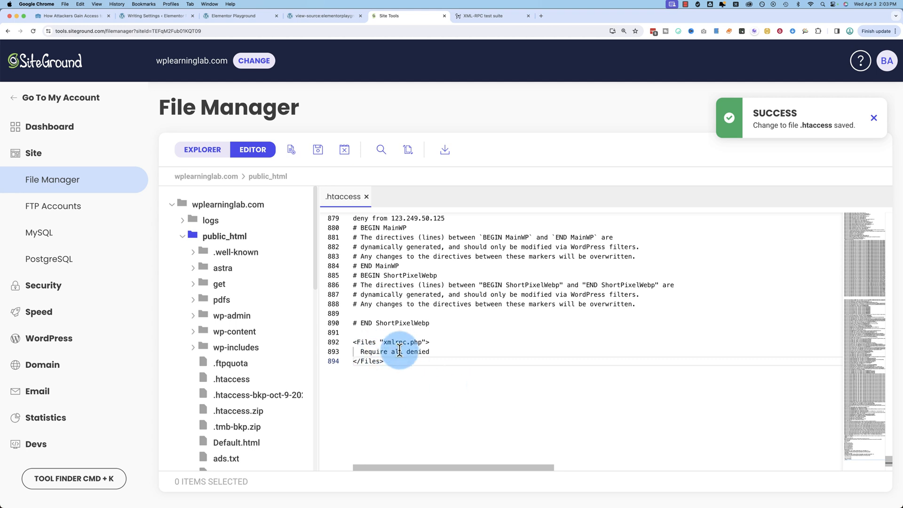
left_click(69, 15)
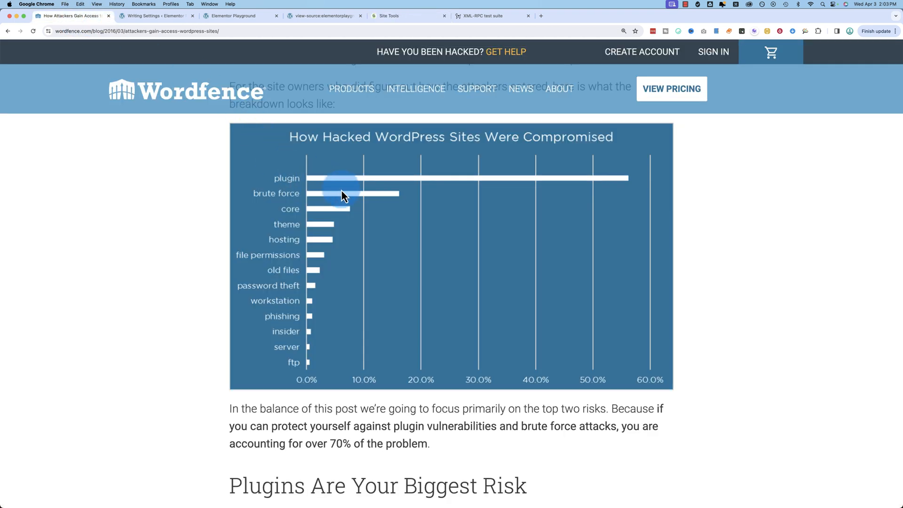
mouse_move(136, 213)
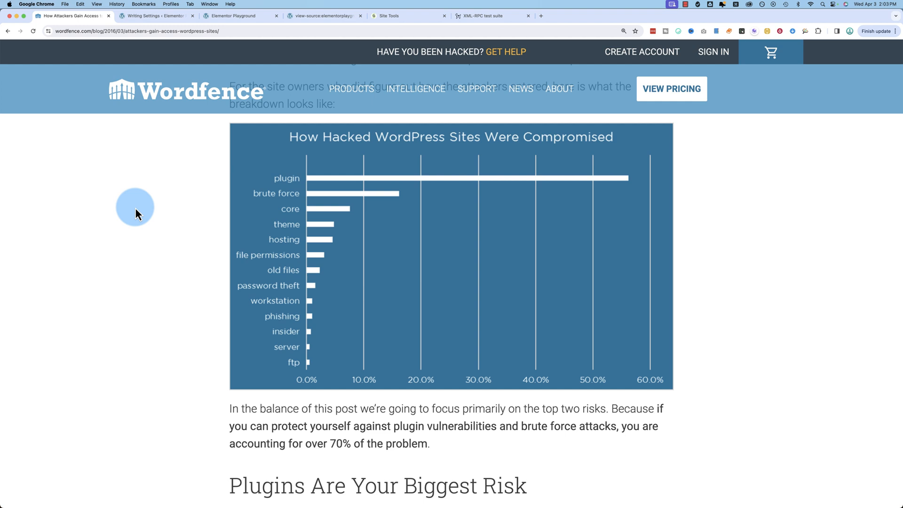
mouse_move(155, 238)
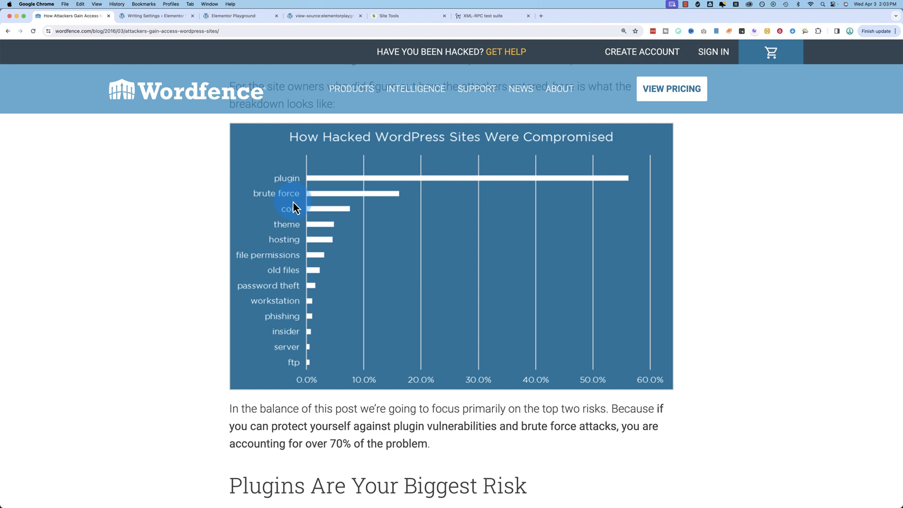
mouse_move(379, 198)
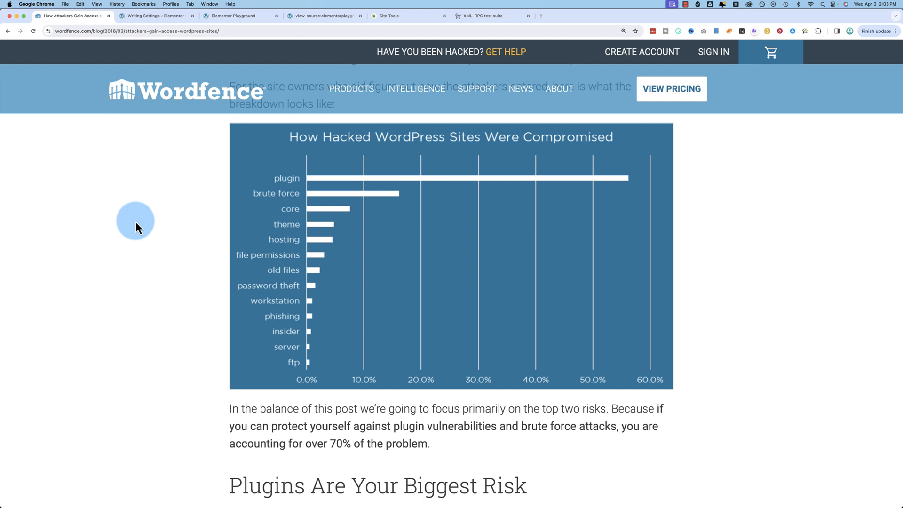
mouse_move(326, 184)
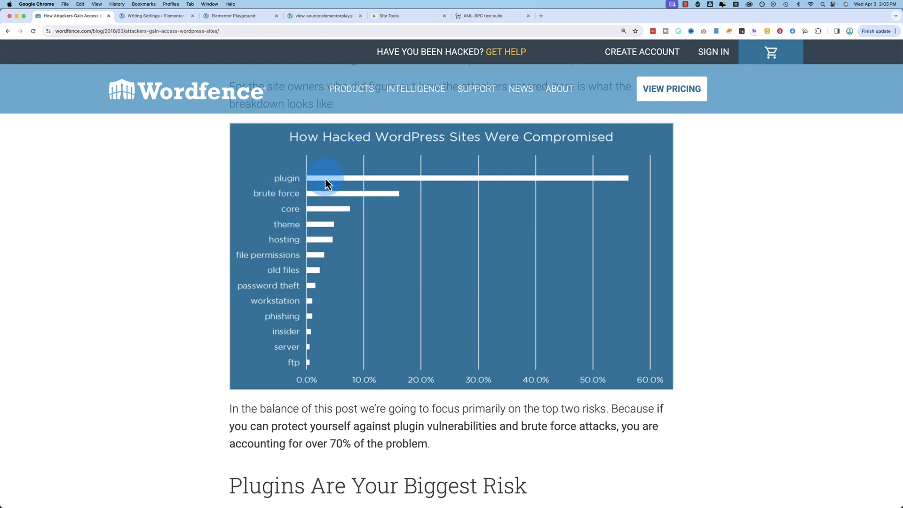
mouse_move(333, 190)
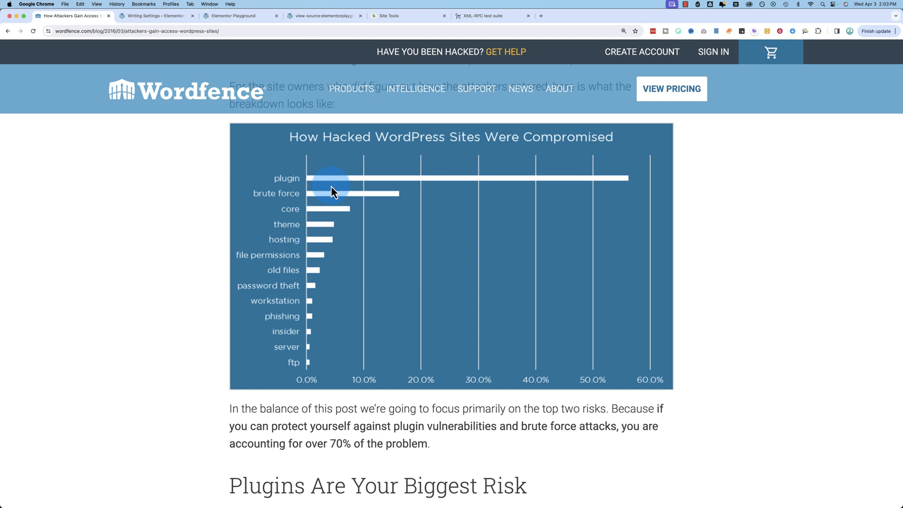
mouse_move(305, 212)
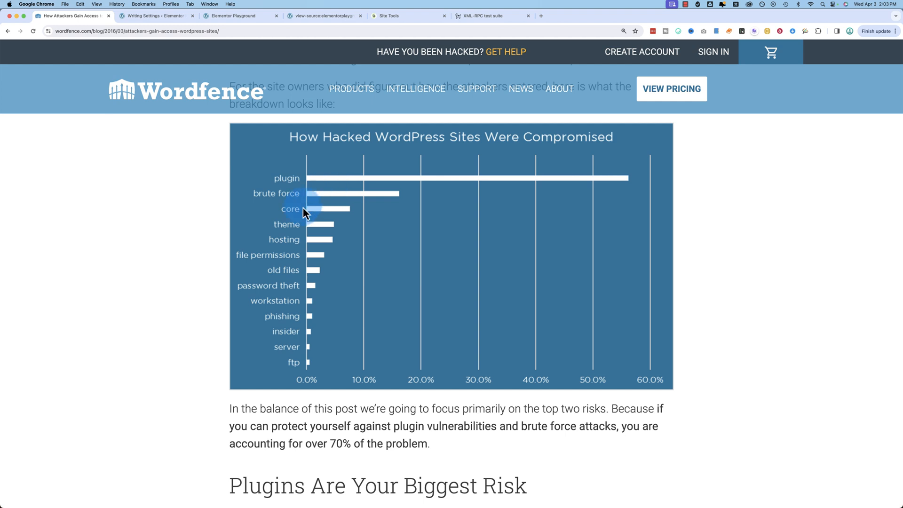
mouse_move(310, 193)
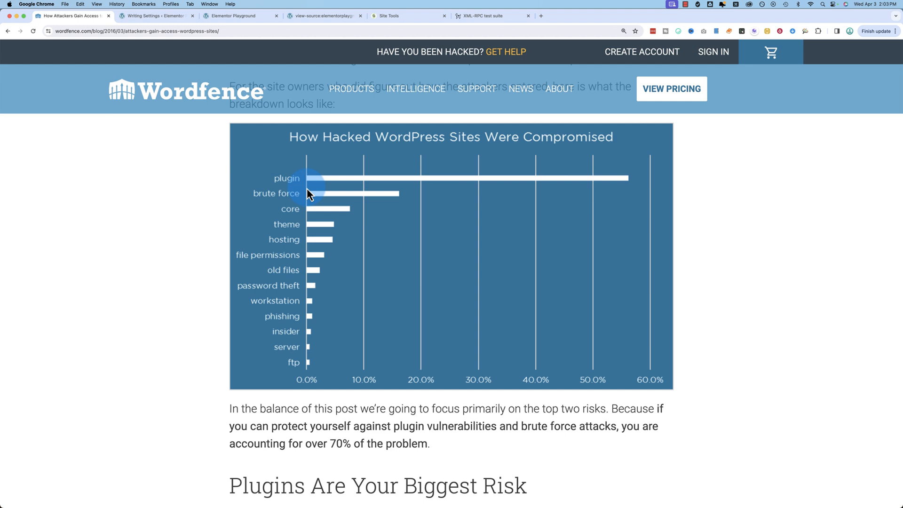
mouse_move(302, 202)
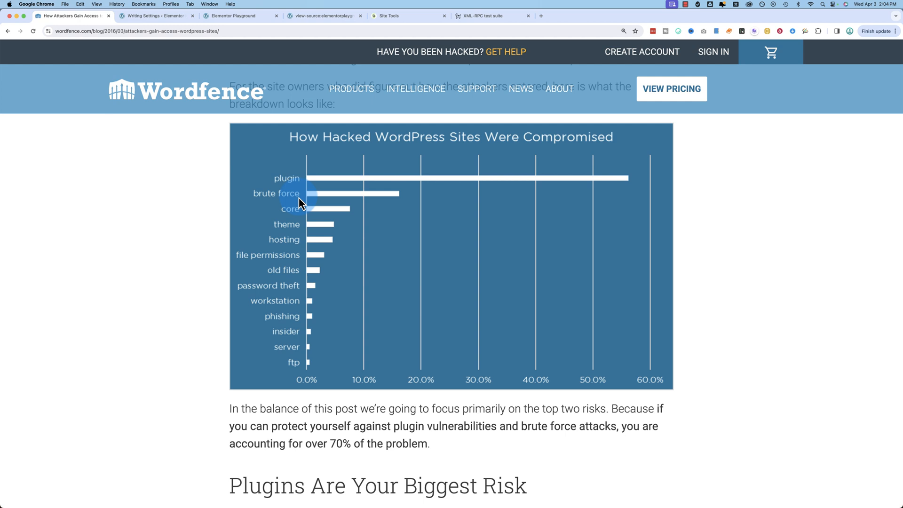
mouse_move(313, 197)
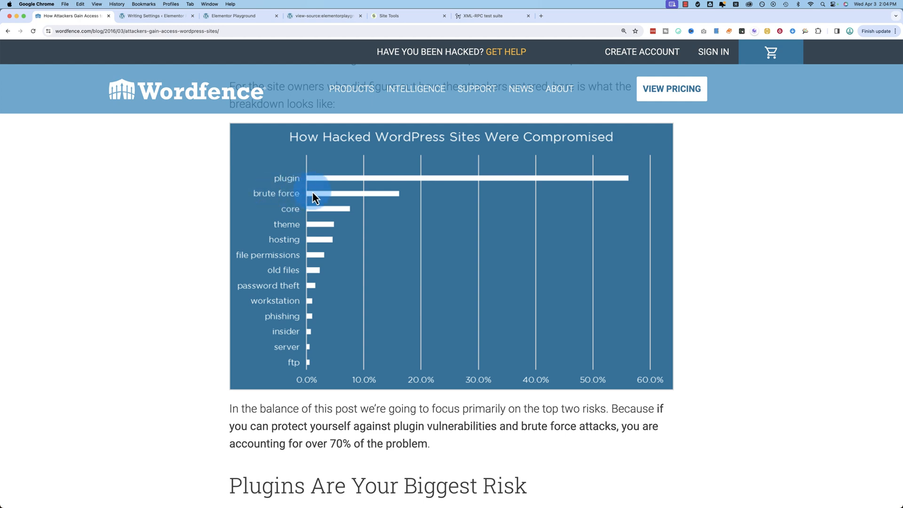
mouse_move(306, 201)
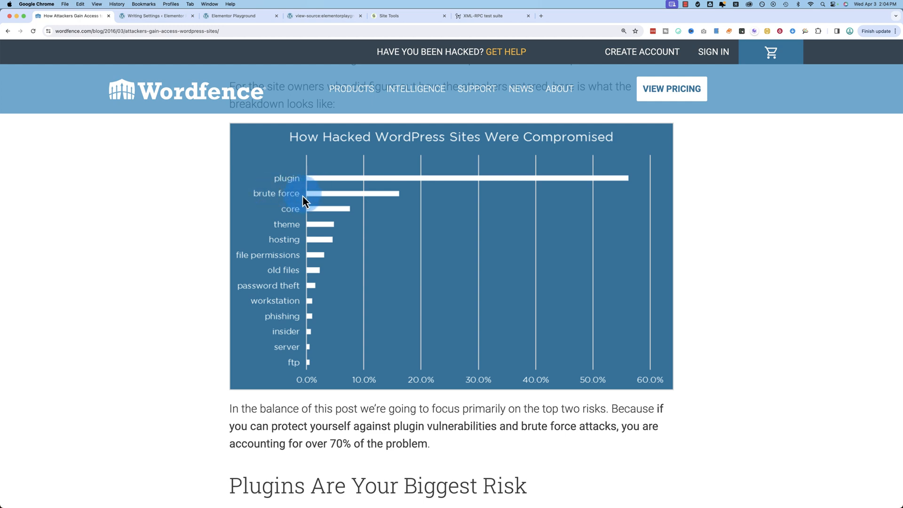